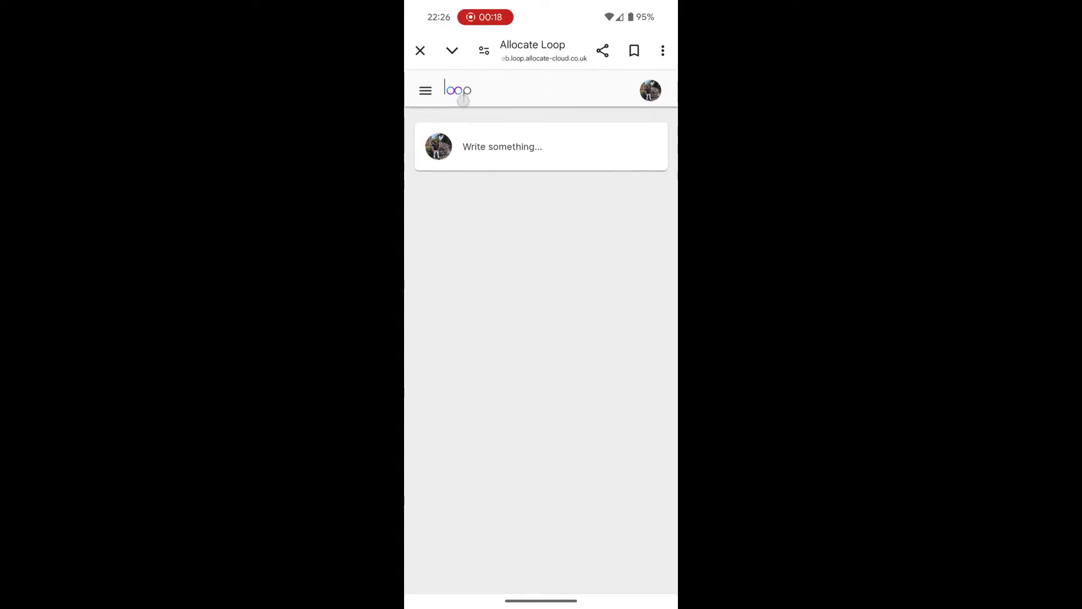
Go through Rostering and My Details to the iCalendar Links page in the sidebar.
click(425, 90)
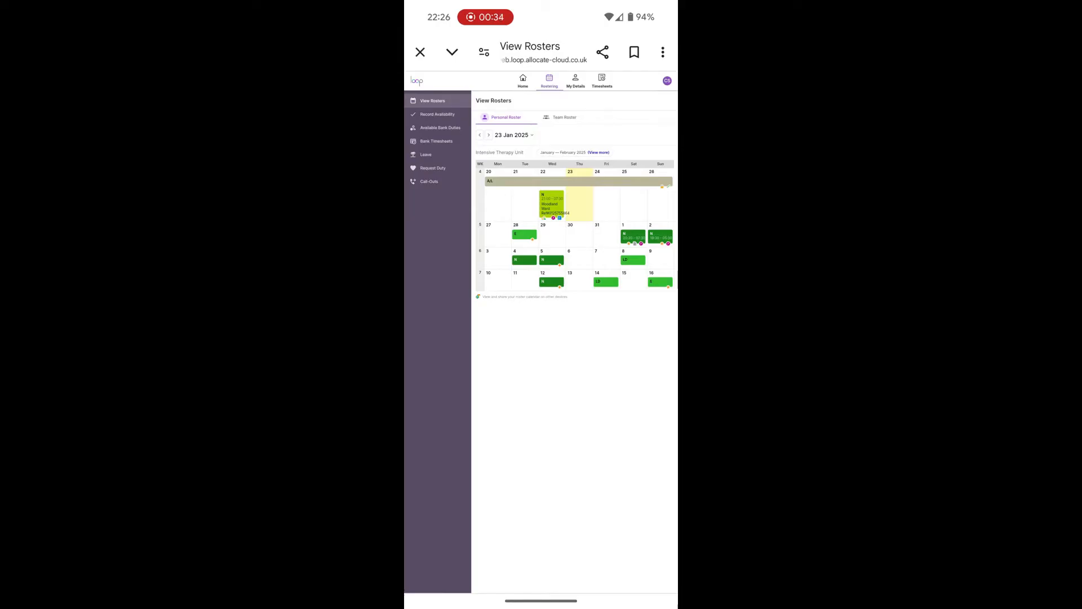
click(575, 80)
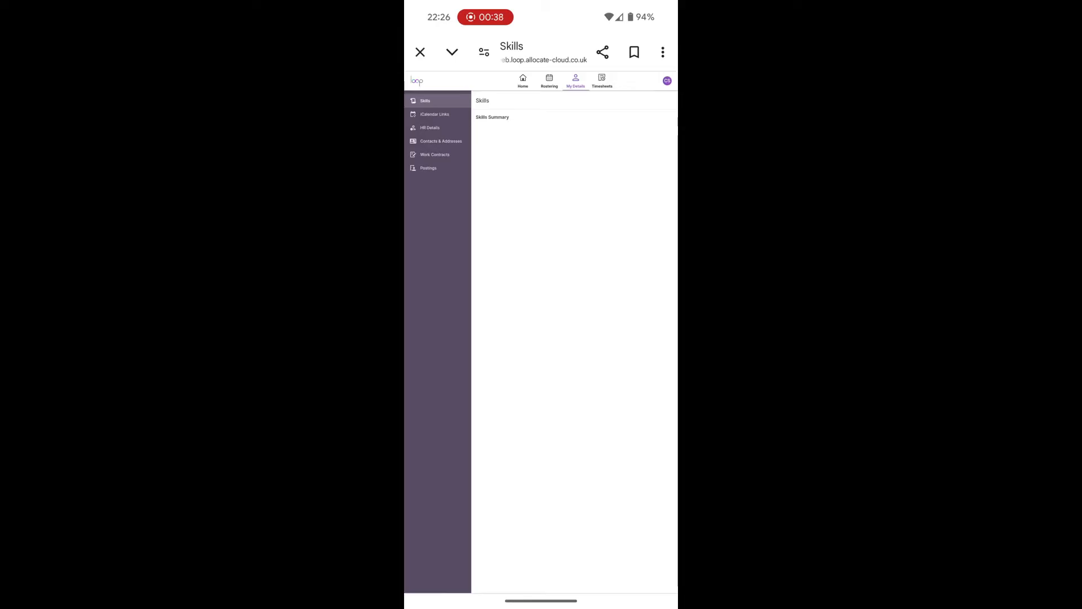
click(434, 114)
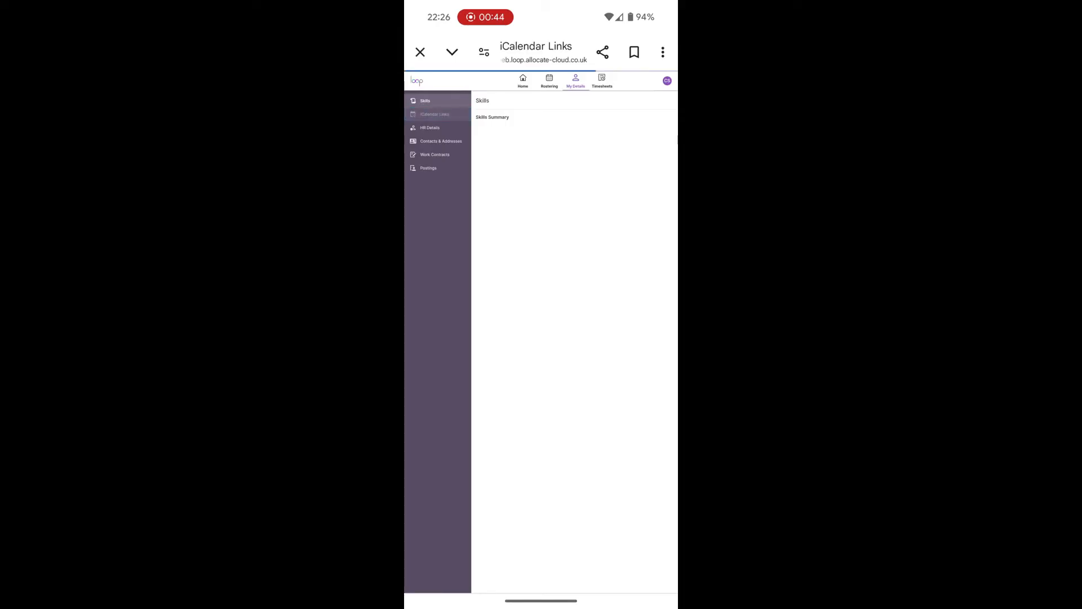
click(435, 114)
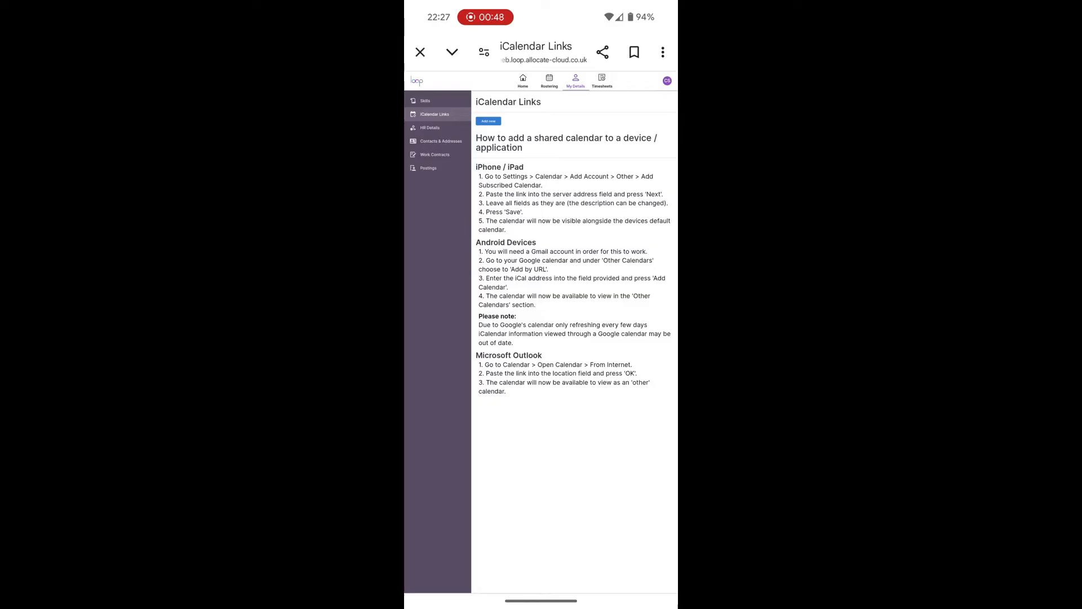
Add a new iCalendar link described 'My NHS work roster' and submit it.
click(489, 122)
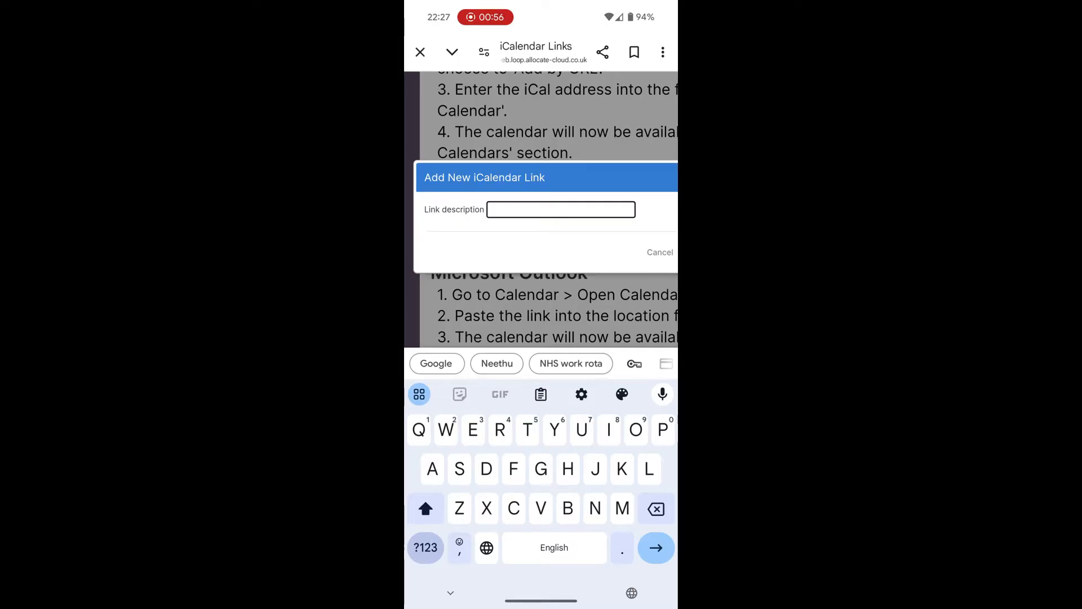
click(560, 209)
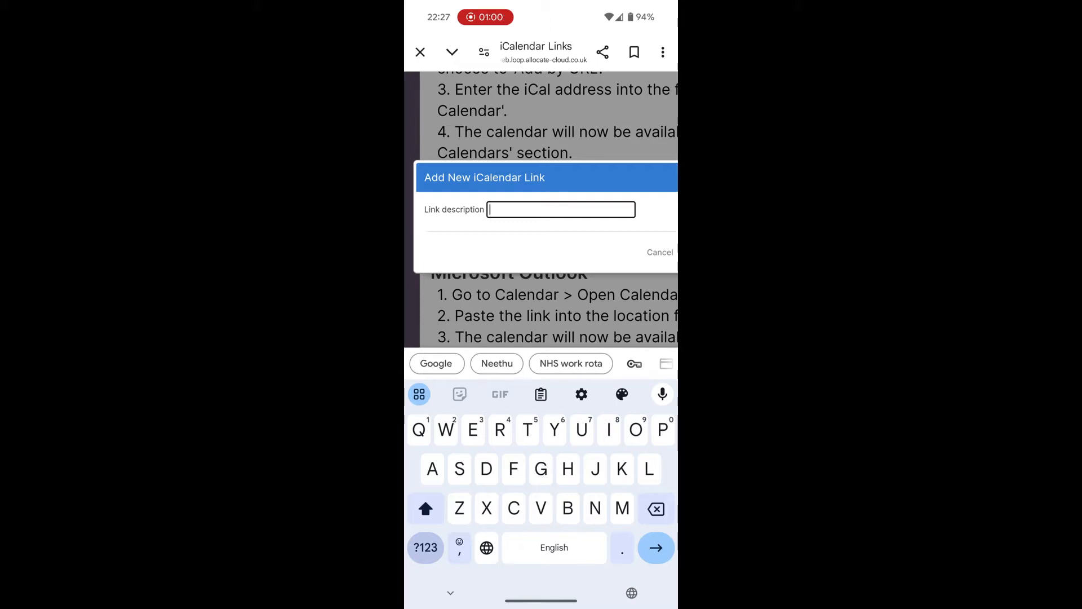
text(My)
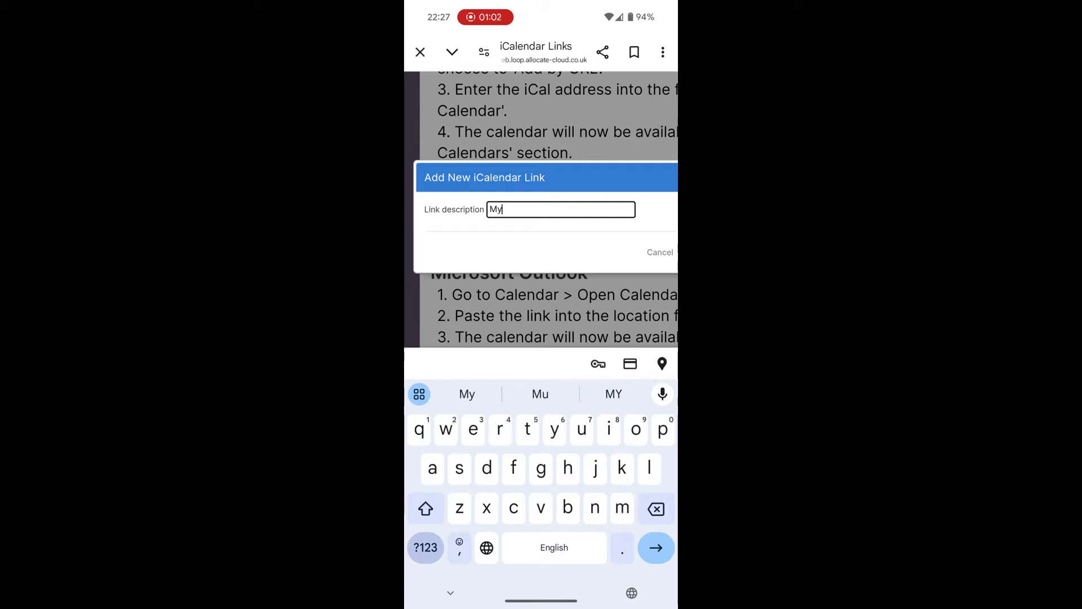
text(NHS w)
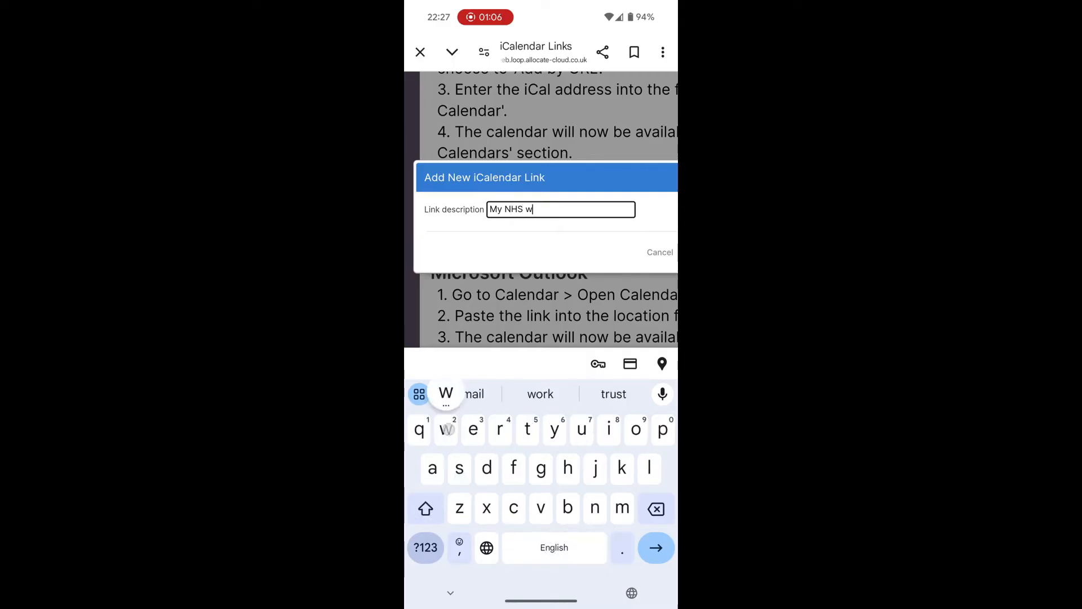
text(ork roster)
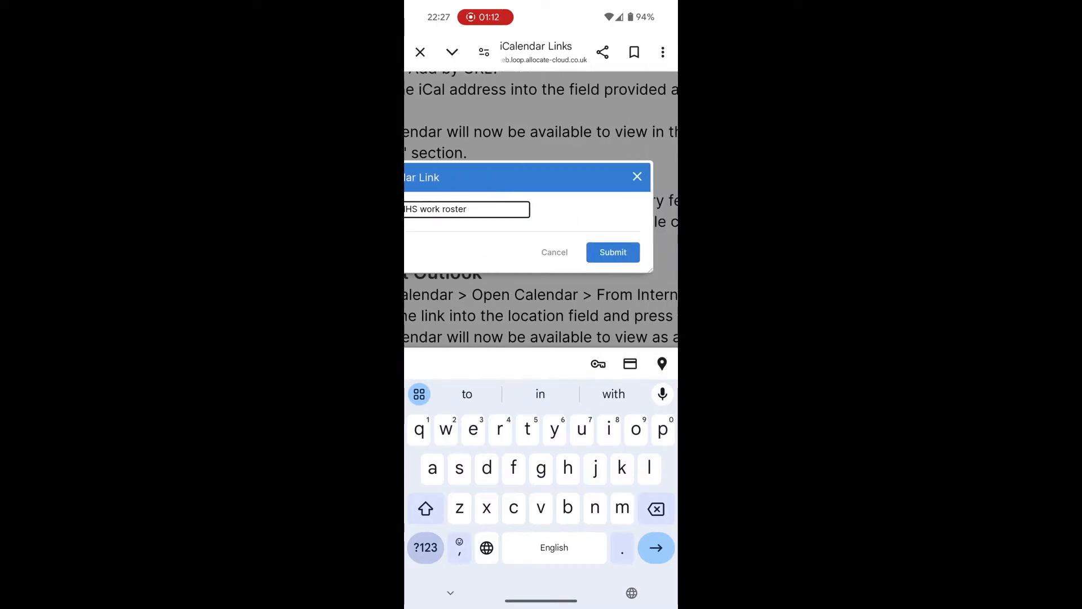
click(612, 252)
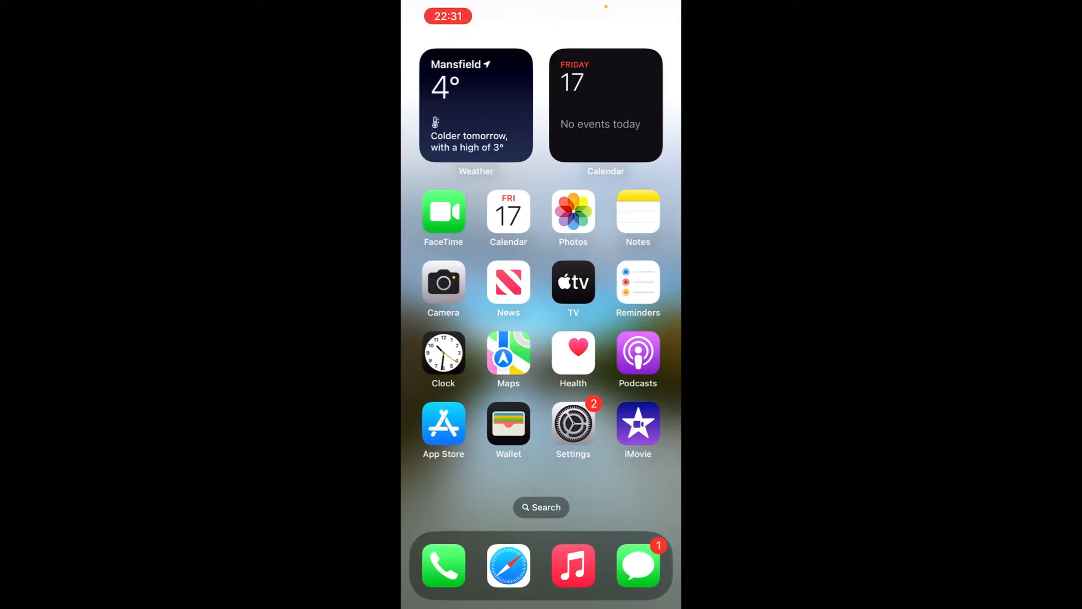
Subscribe iOS Calendar to the pasted roster iCal URL as a subscription calendar.
click(508, 212)
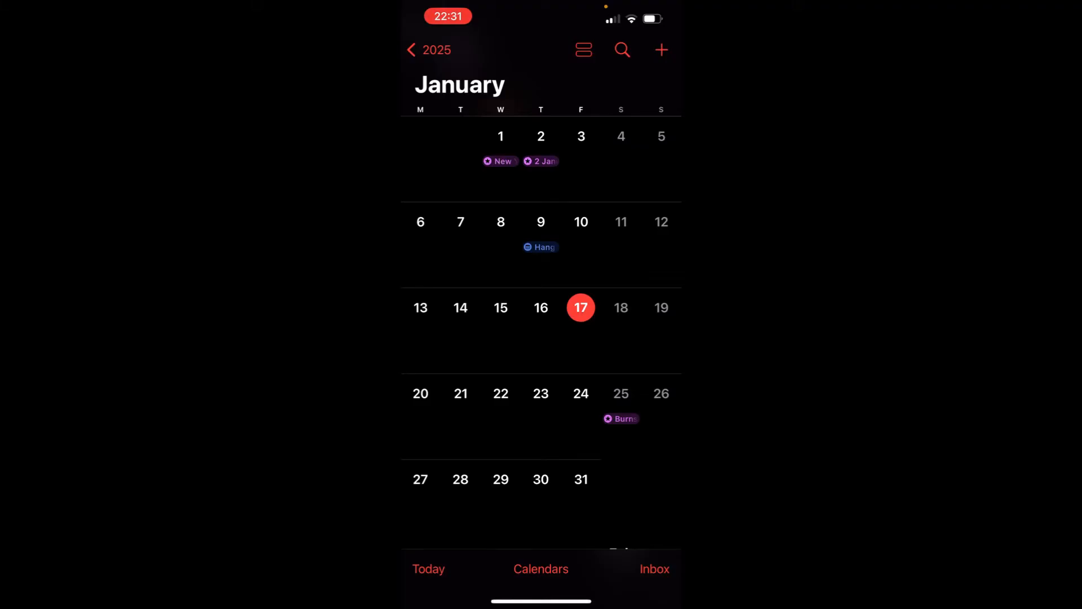
click(541, 569)
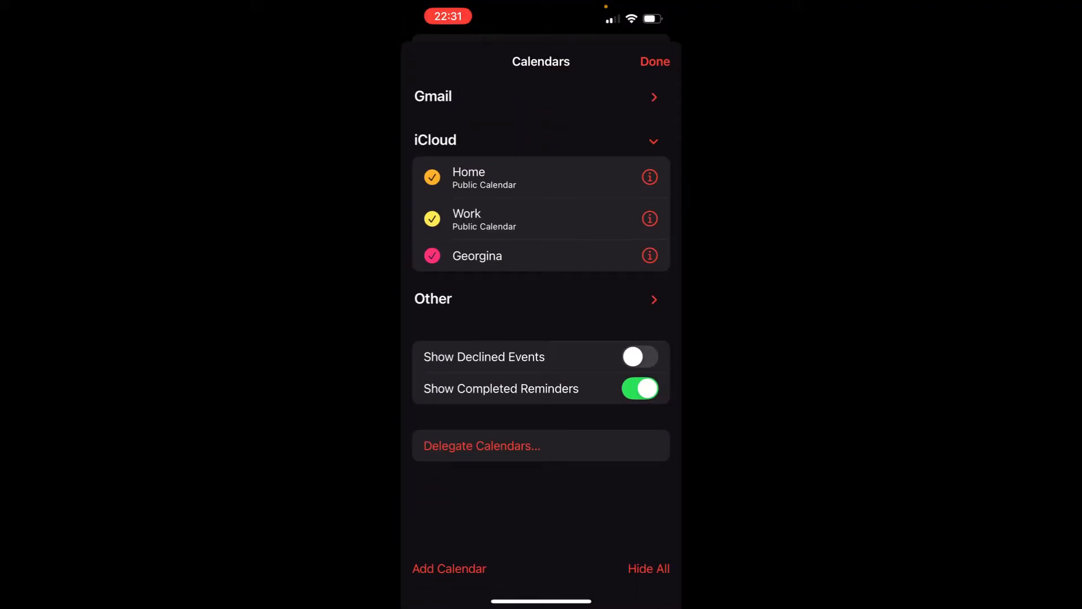
click(449, 568)
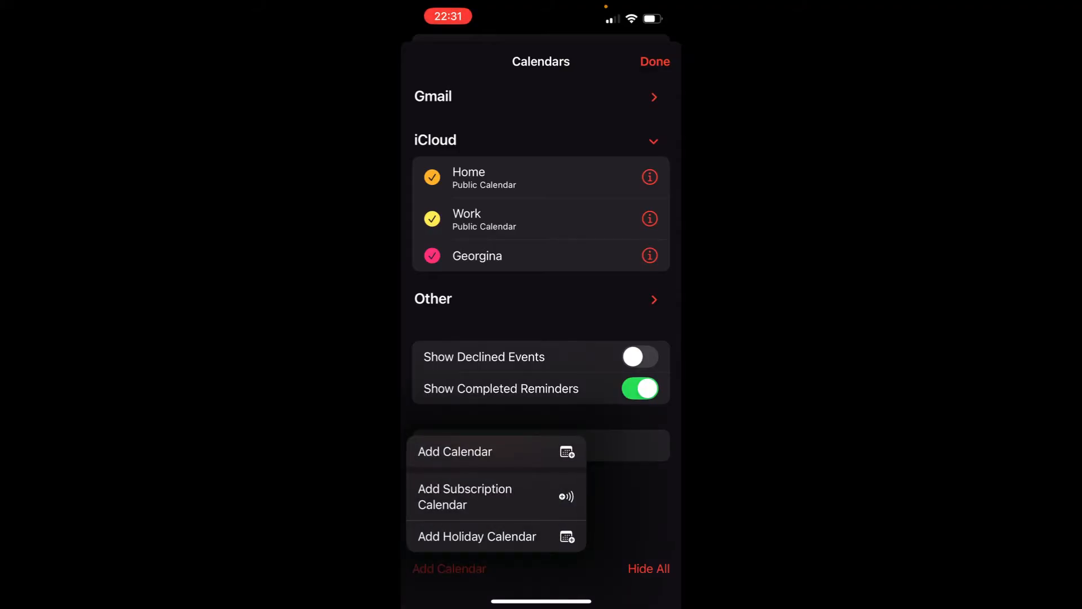
click(464, 496)
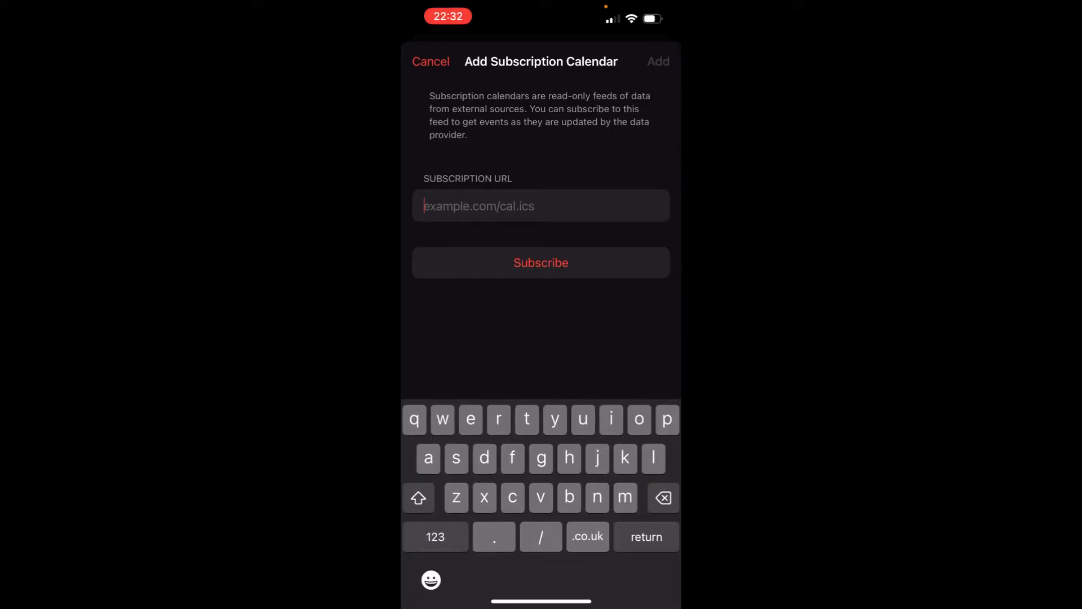
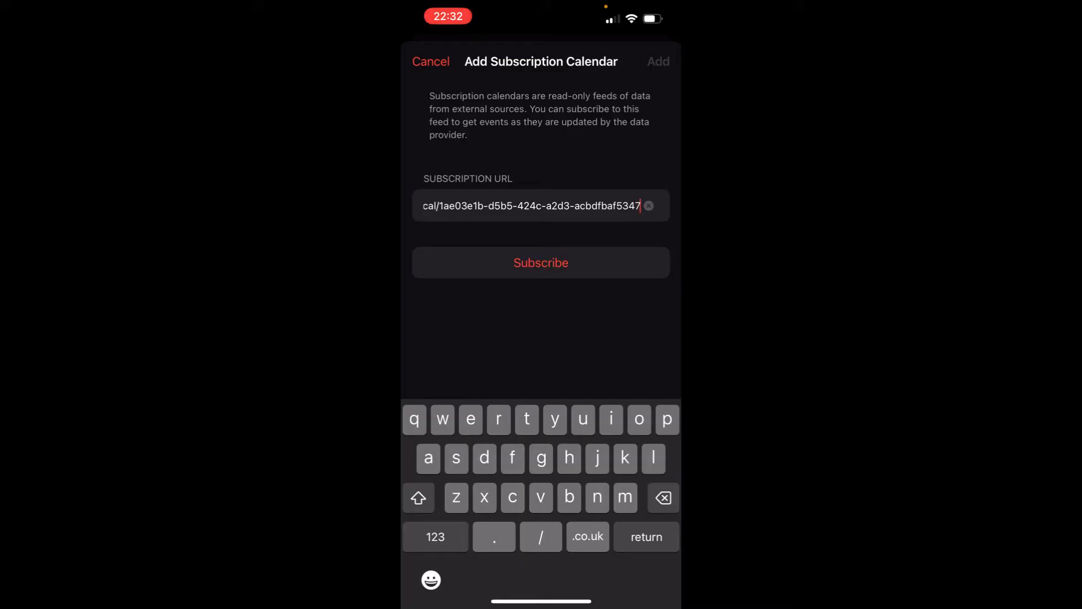
click(540, 262)
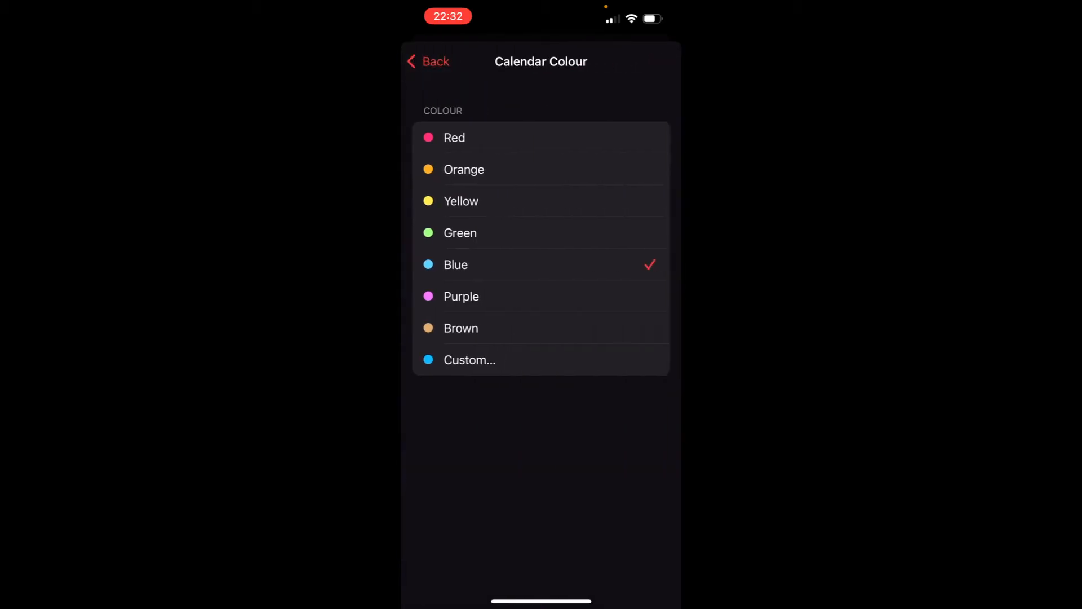
Colour the NHS work rota calendar Orange and finish adding it.
click(464, 169)
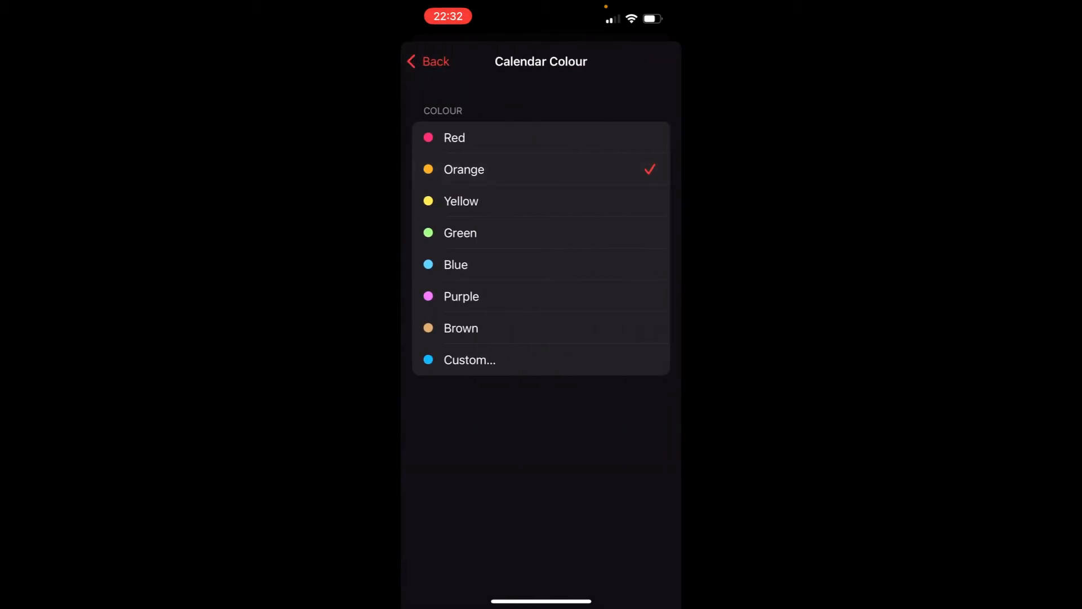
click(428, 62)
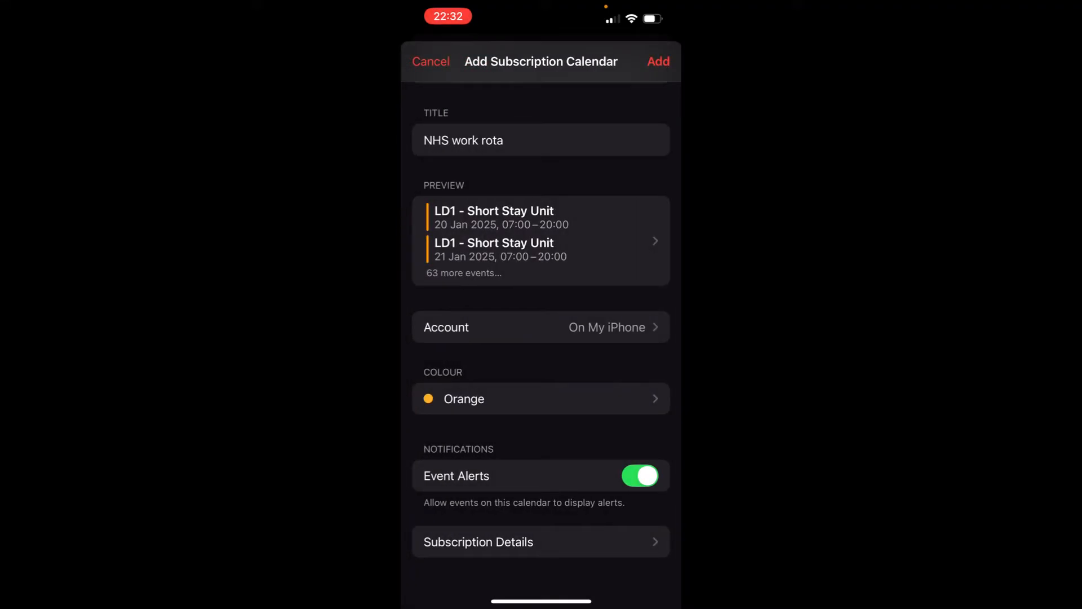
click(657, 61)
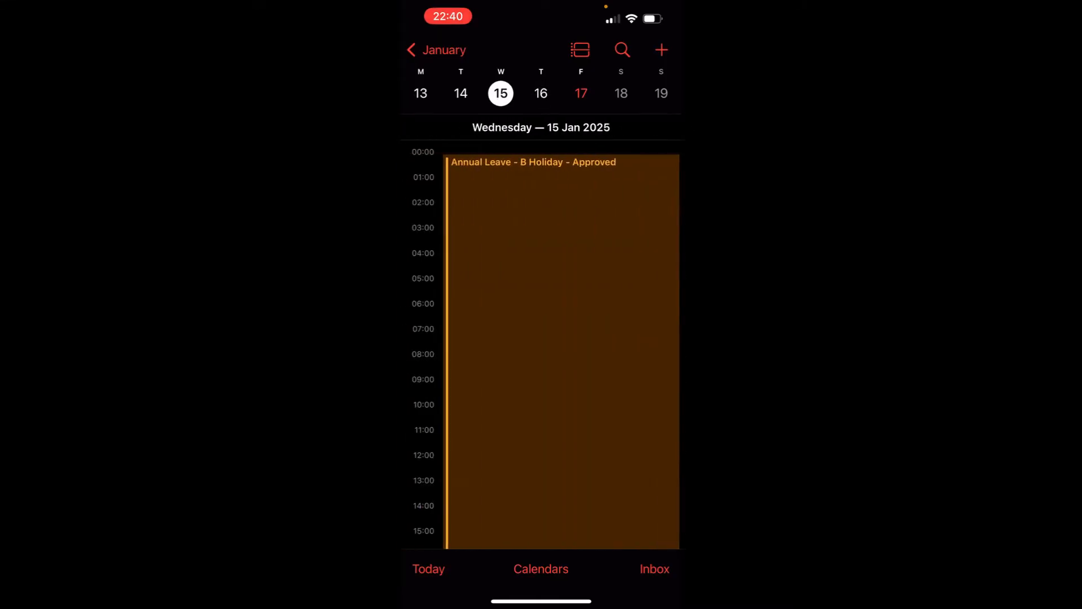
Select Tuesday 14 in the week strip to see its Annual Leave entry.
click(461, 93)
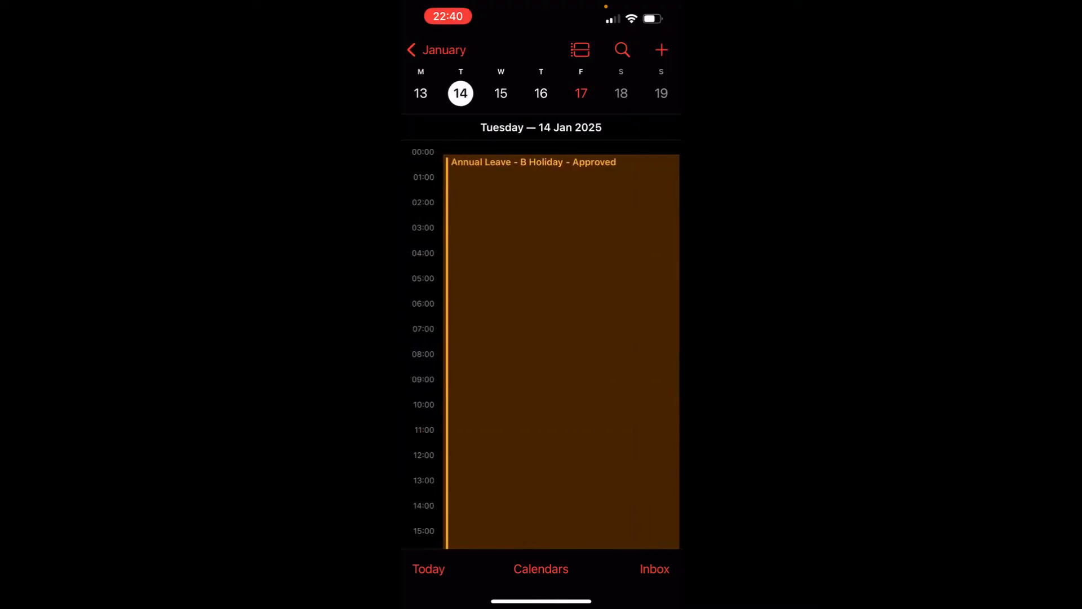
click(580, 50)
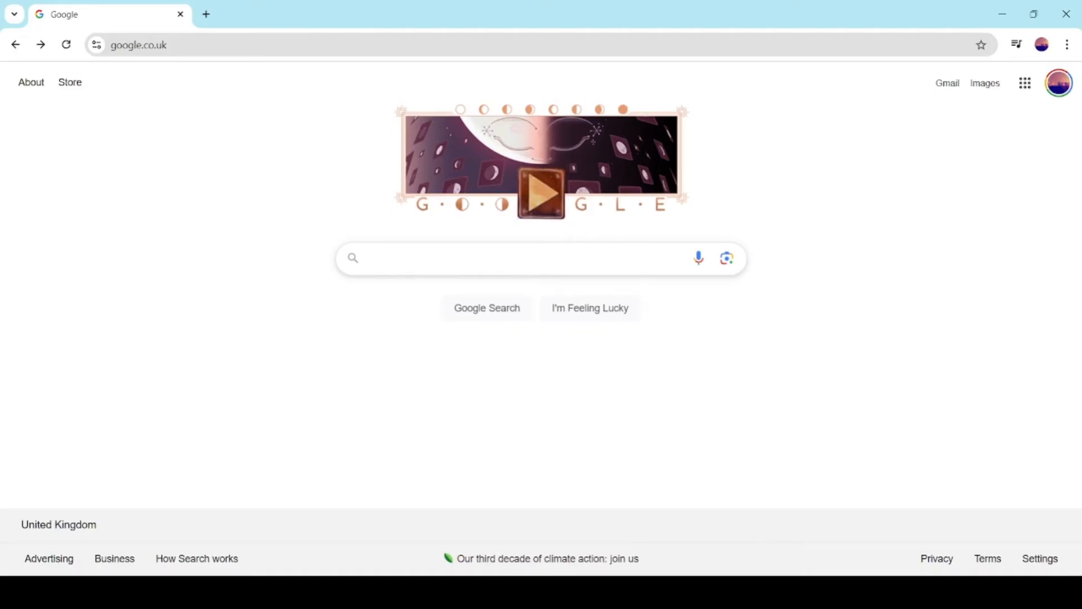
Launch Calendar from the Google apps grid on the Google home page.
click(484, 257)
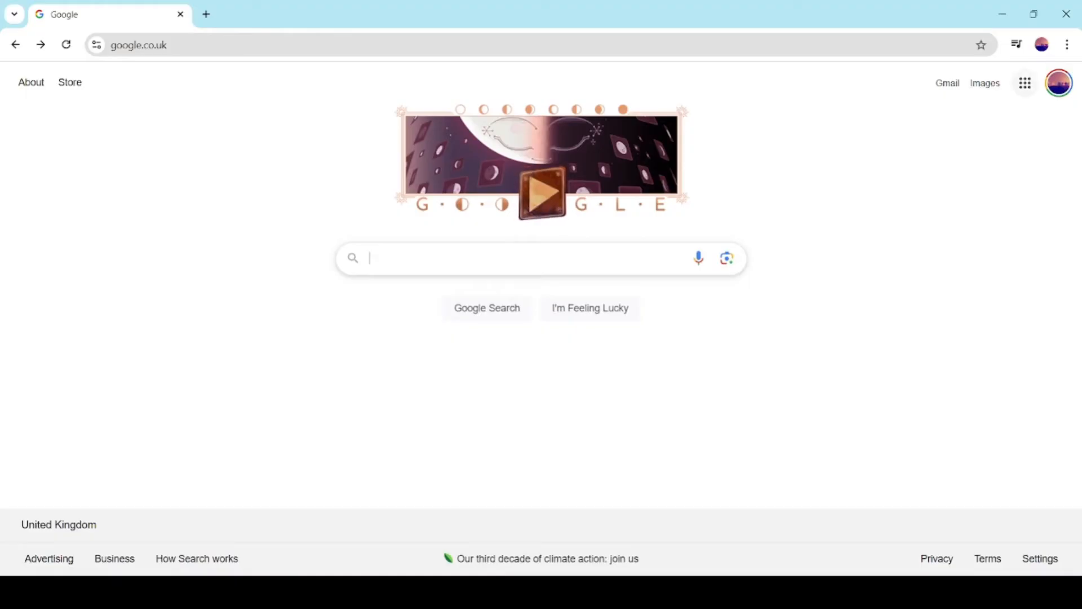
click(1025, 83)
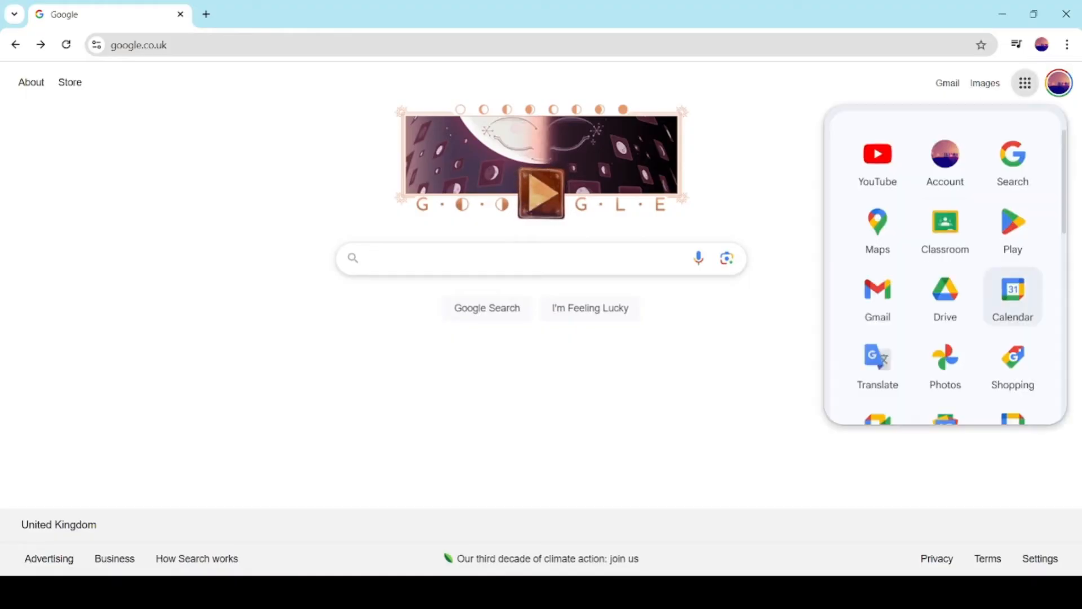
click(1012, 295)
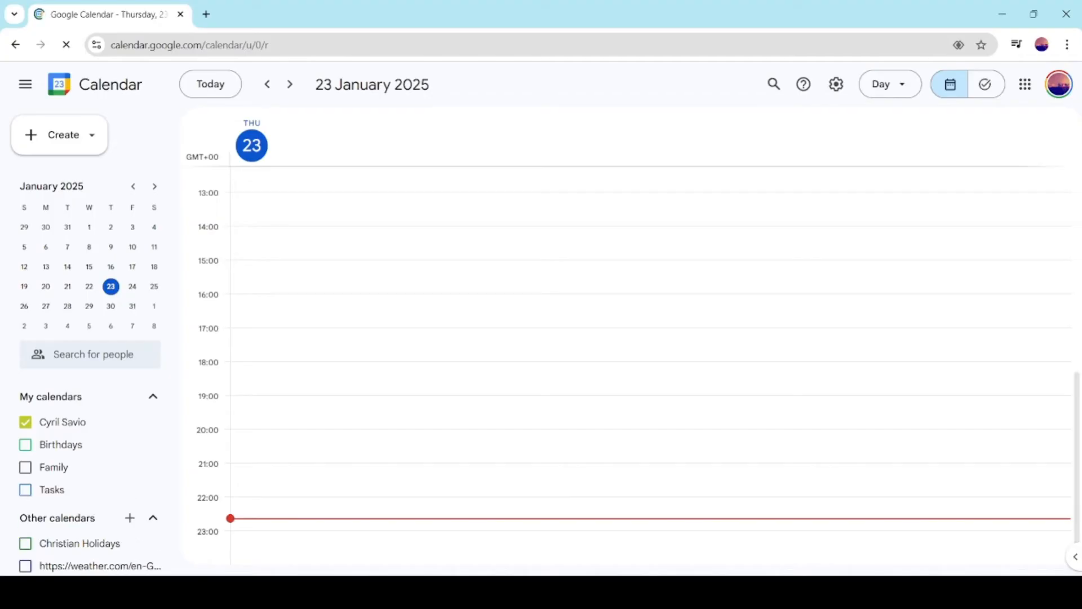
Open Google Calendar's Settings from the gear menu.
click(65, 44)
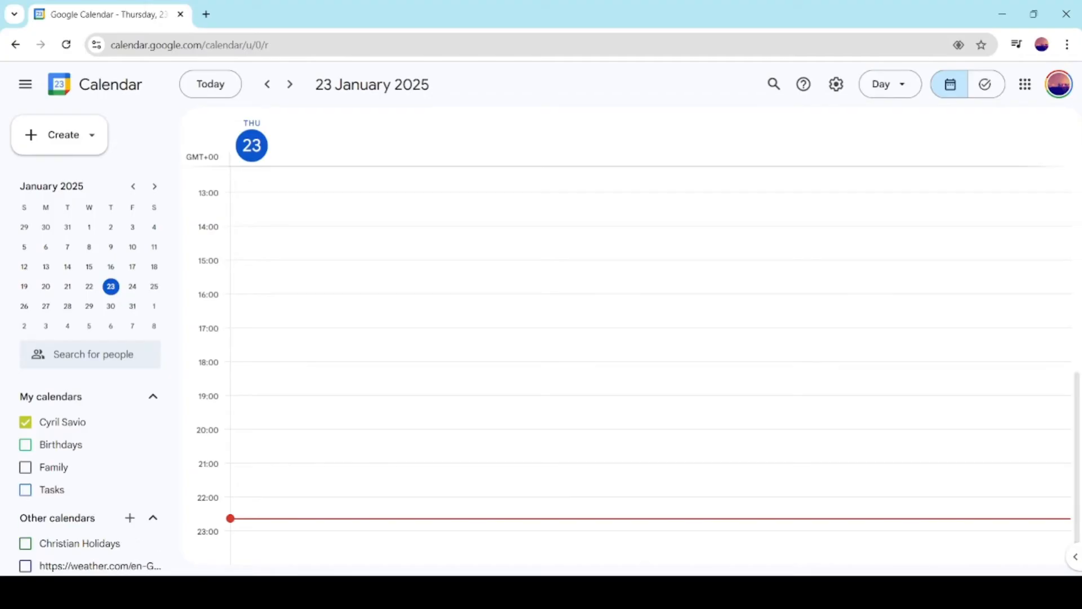
mouse_move(836, 84)
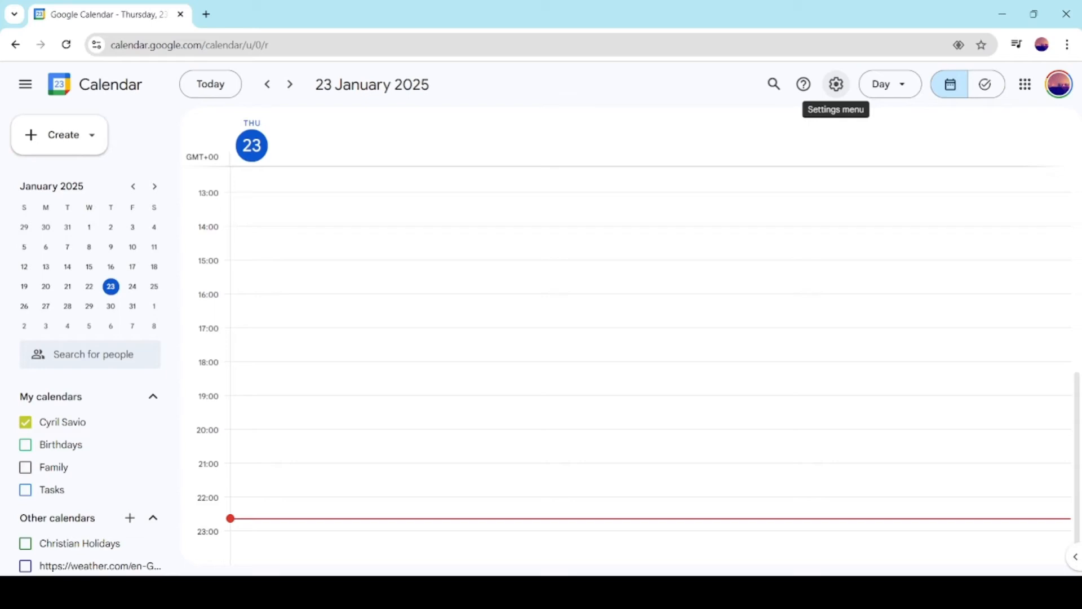
click(835, 84)
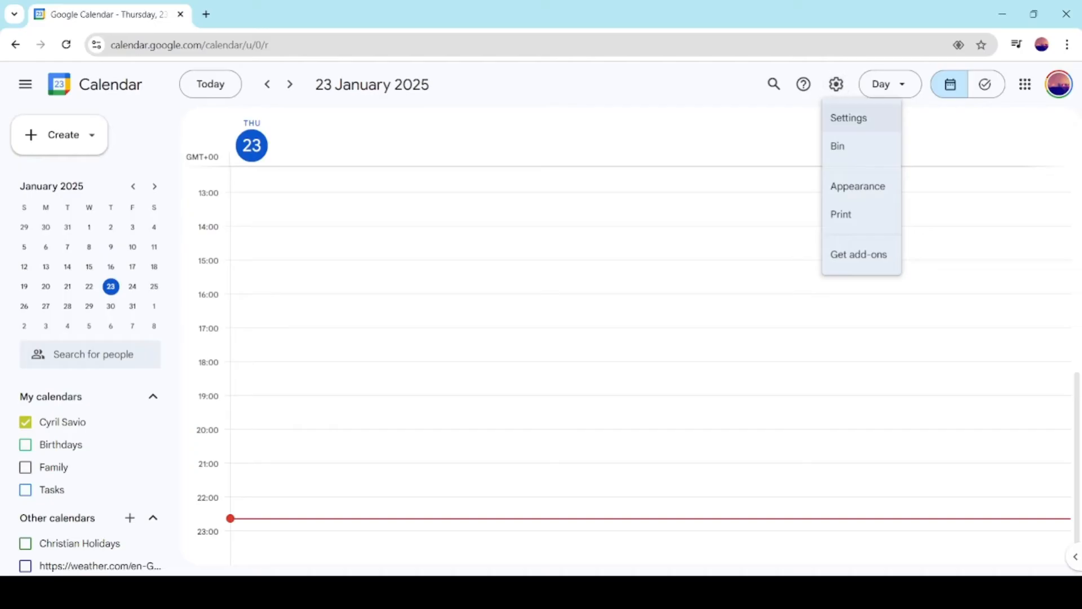
click(849, 117)
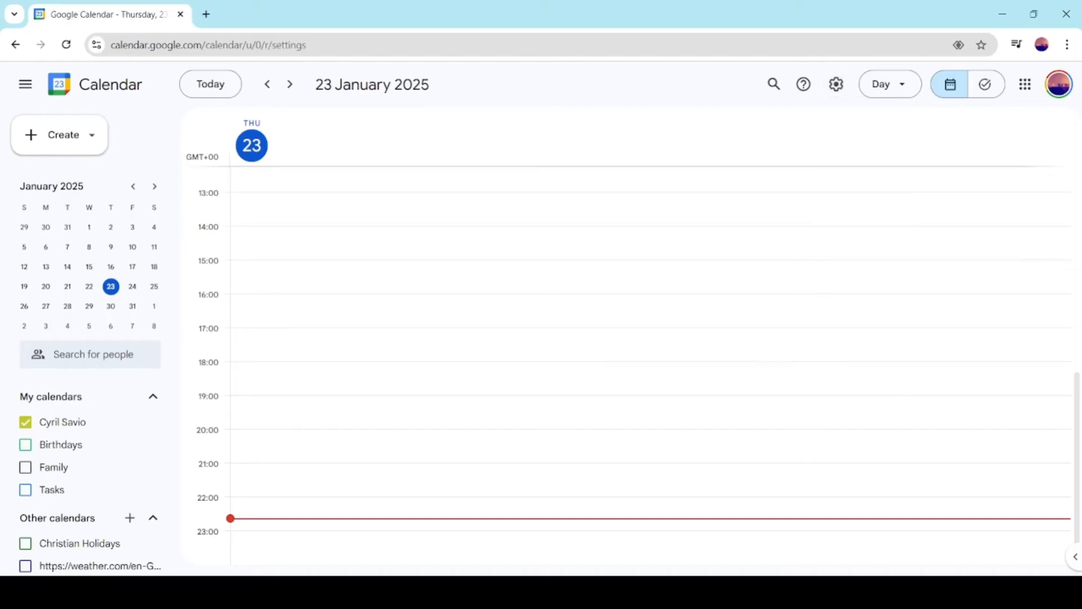
click(835, 84)
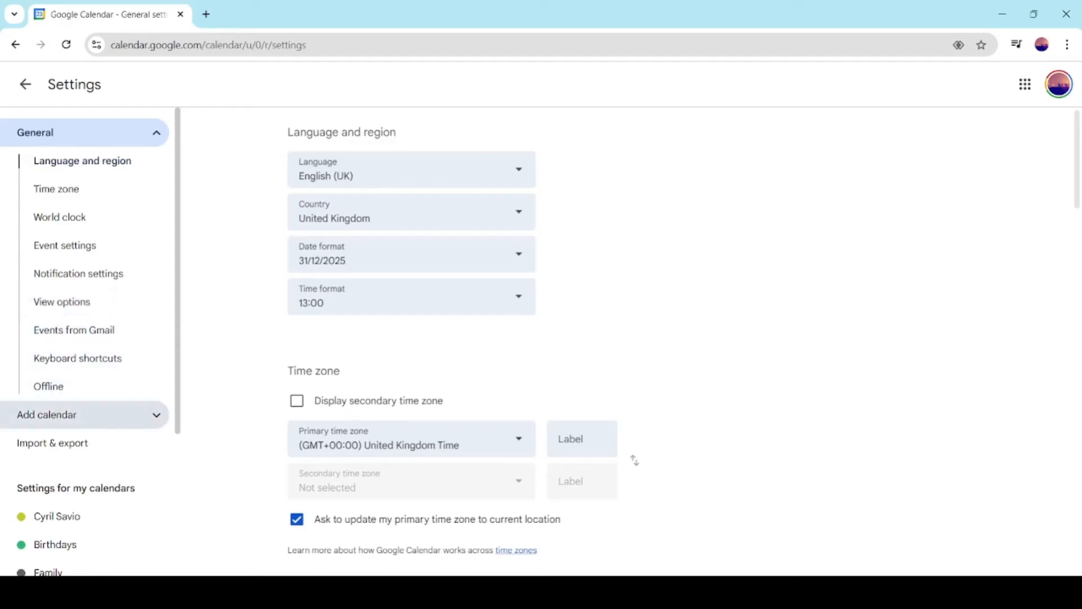
Add the roster iCal link as a calendar via Add calendar > From URL.
click(47, 414)
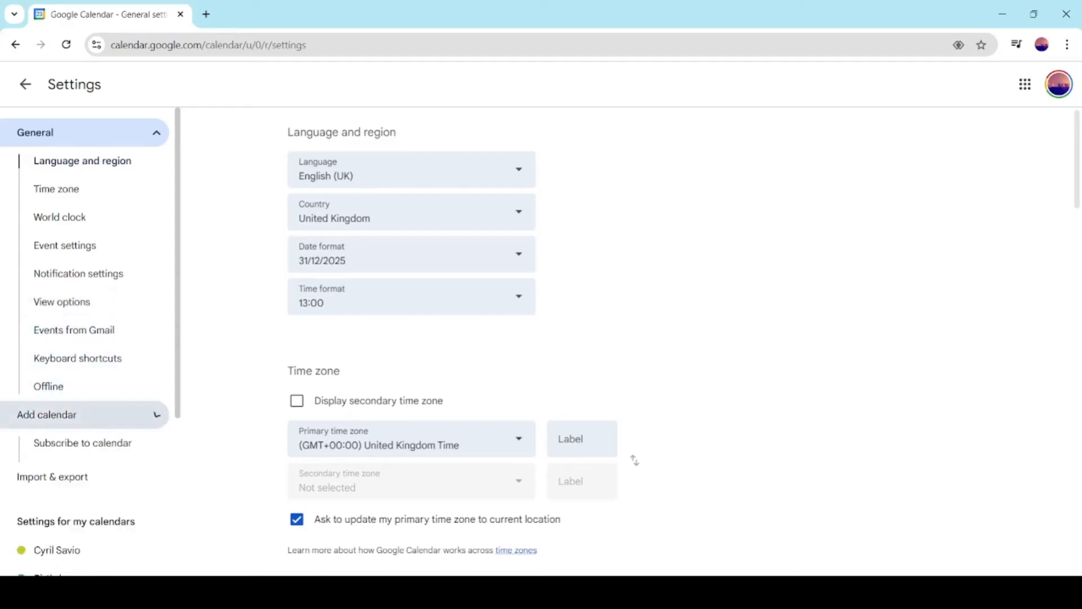
click(47, 414)
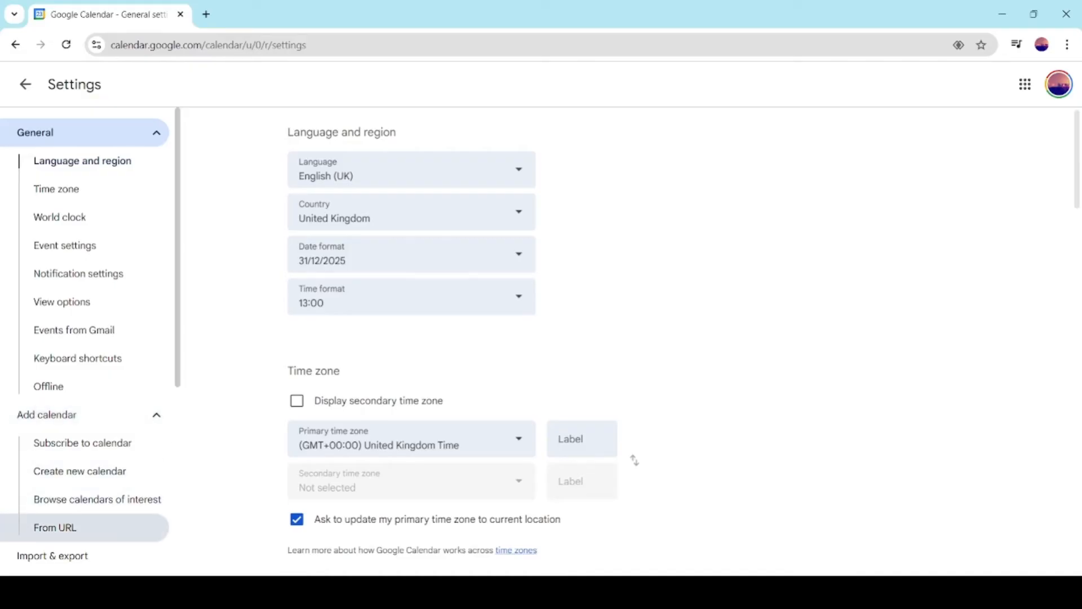
click(55, 526)
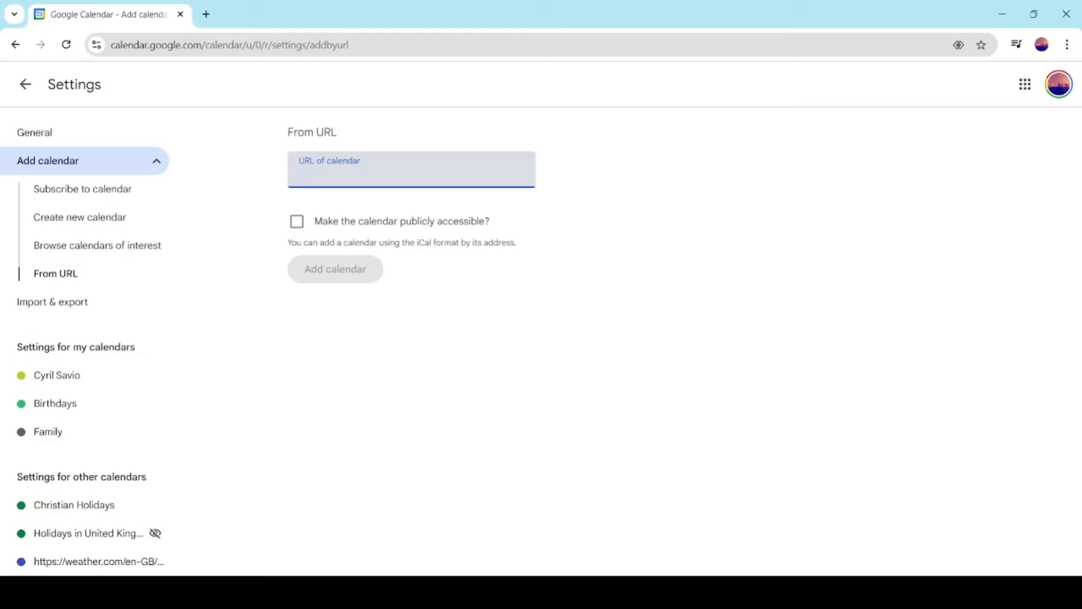
click(411, 174)
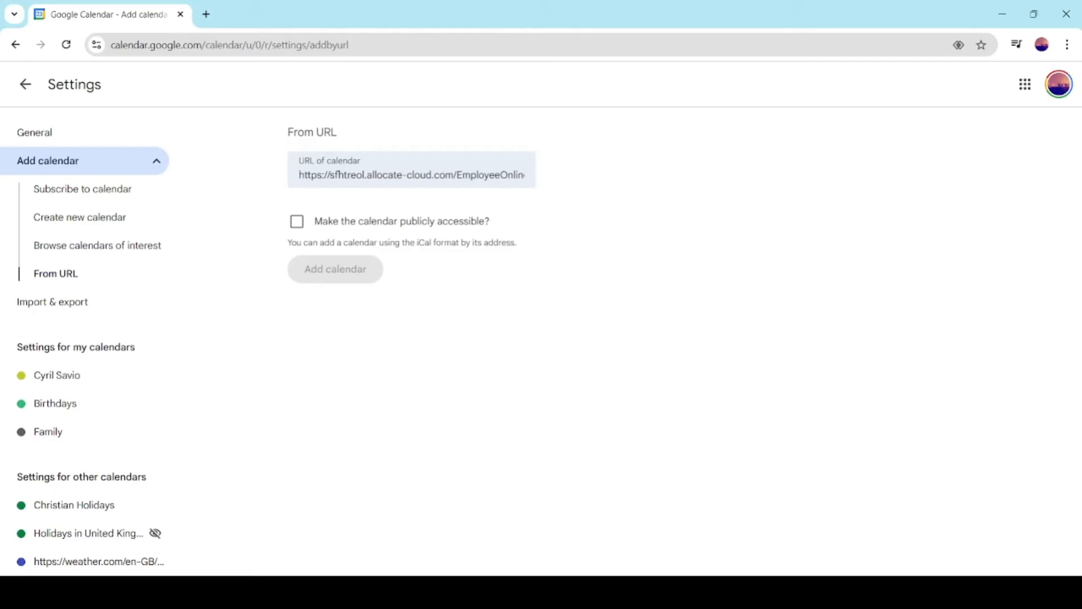
click(335, 268)
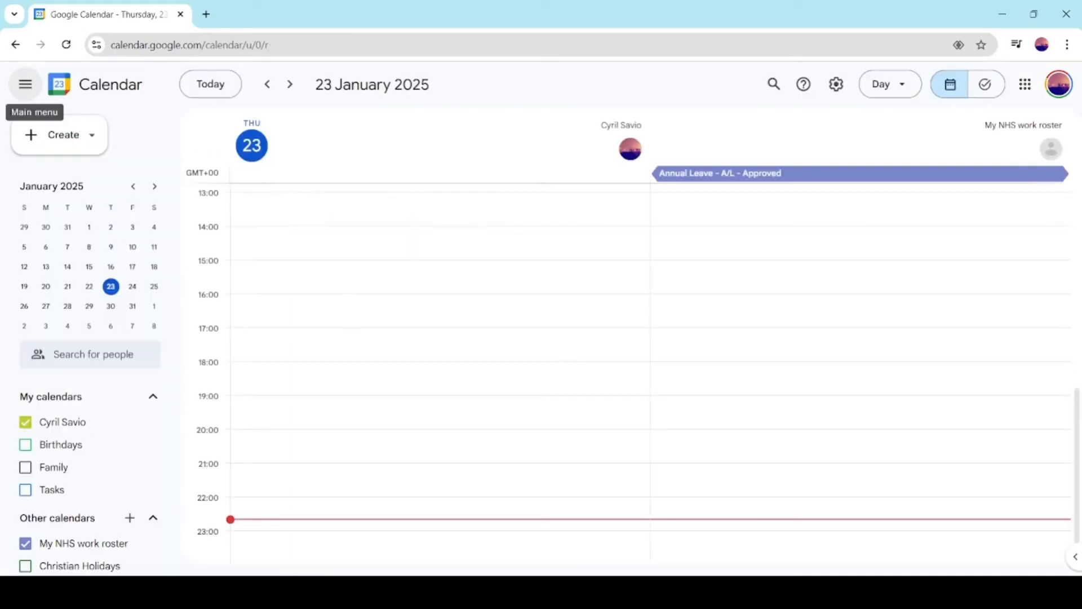
Switch from Day to Month view to check January's night shifts and leave.
click(889, 83)
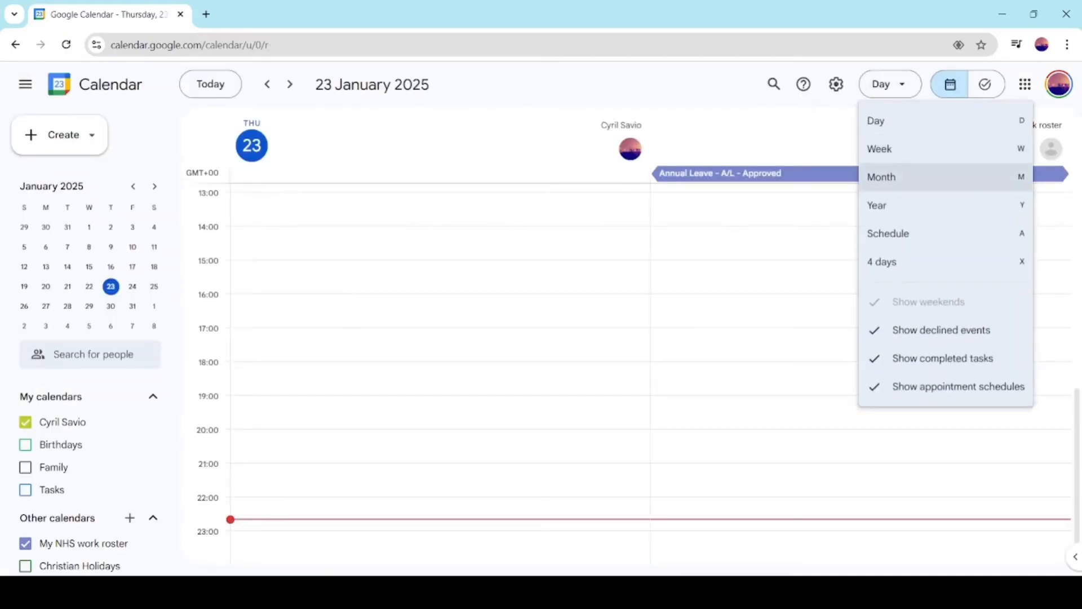
click(881, 176)
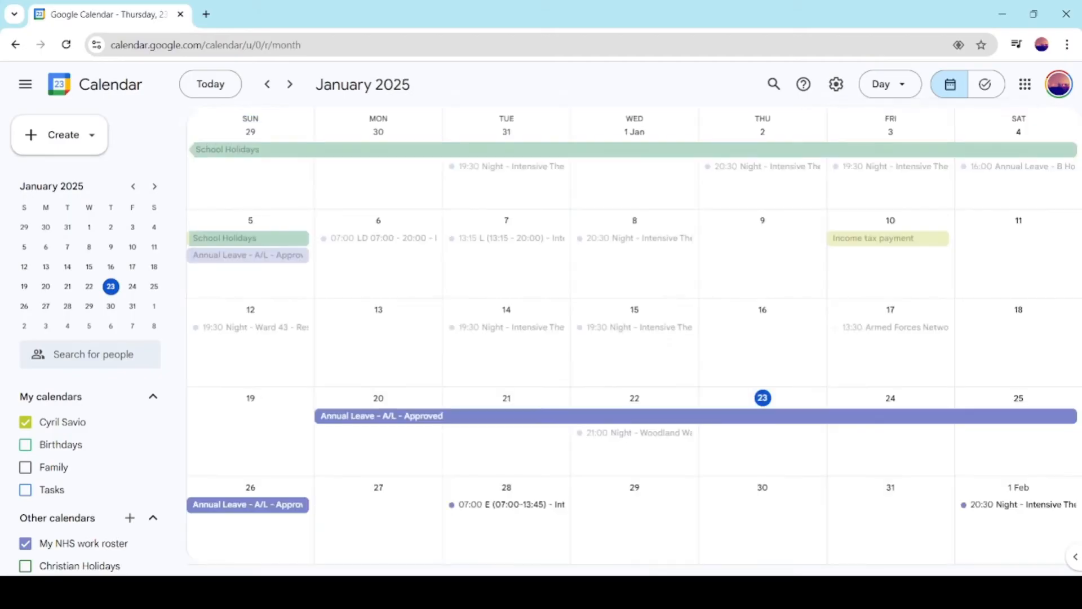
click(885, 83)
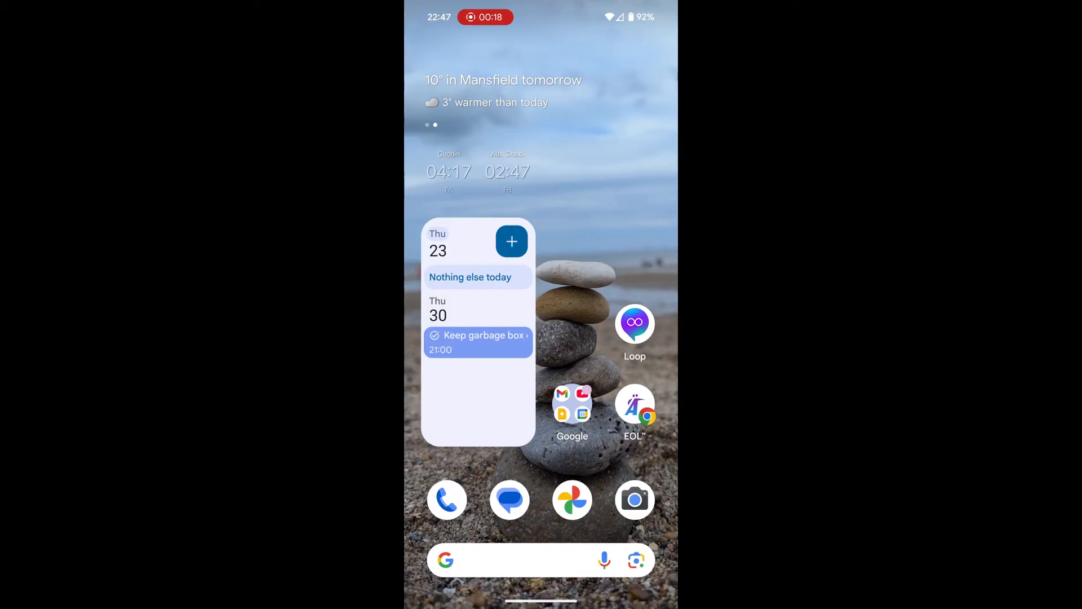
Launch the Android Calendar app and open settings for My NHS work roster.
click(571, 403)
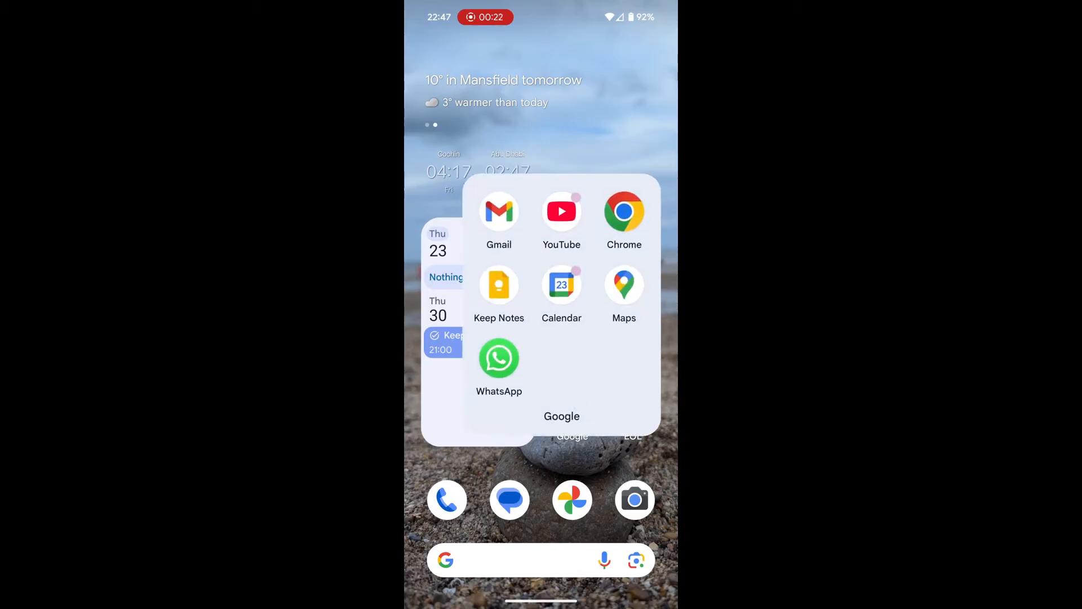
click(562, 284)
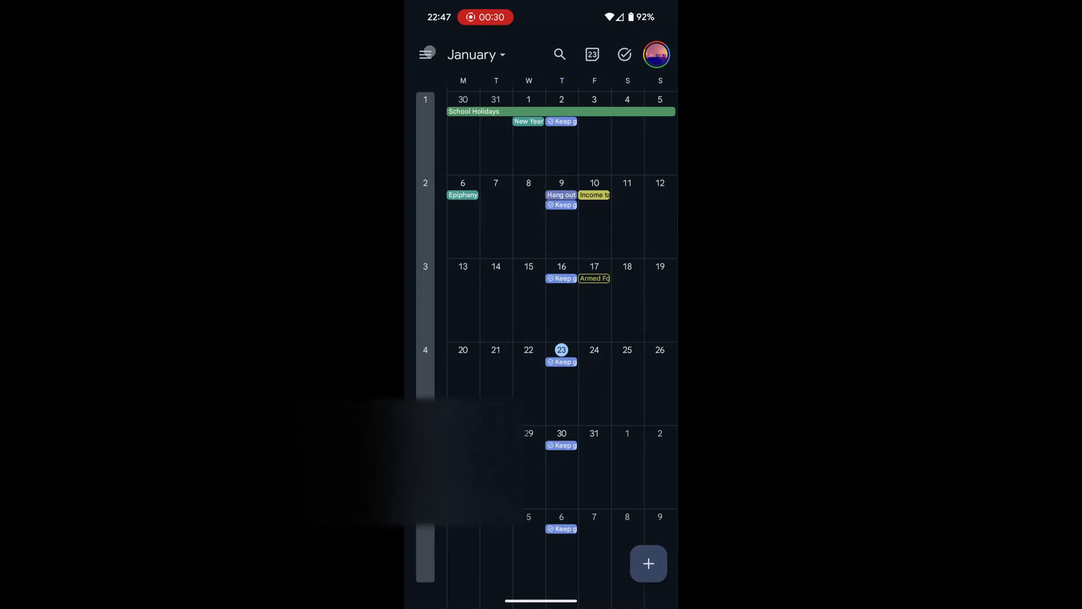
click(426, 55)
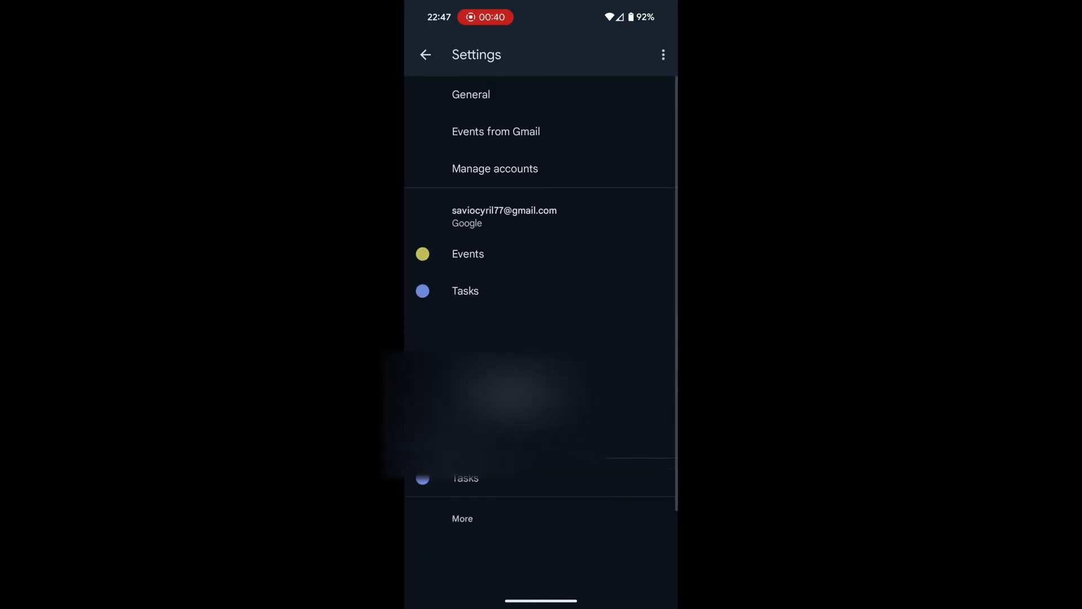
scroll(down, 3)
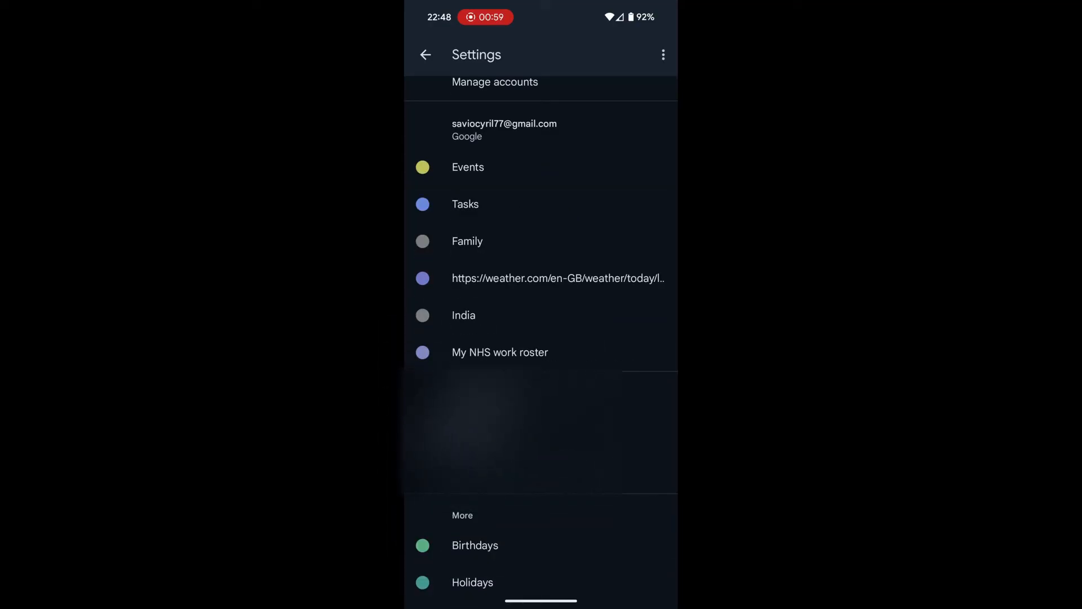
click(500, 352)
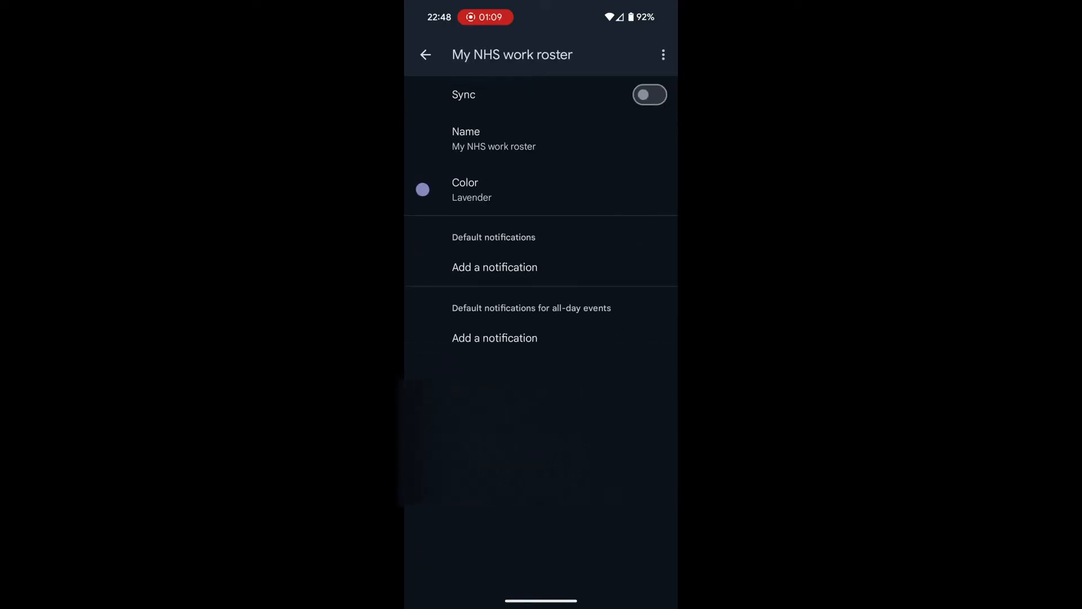
Turn on sync for My NHS work roster, colour it Sage, and return.
click(650, 95)
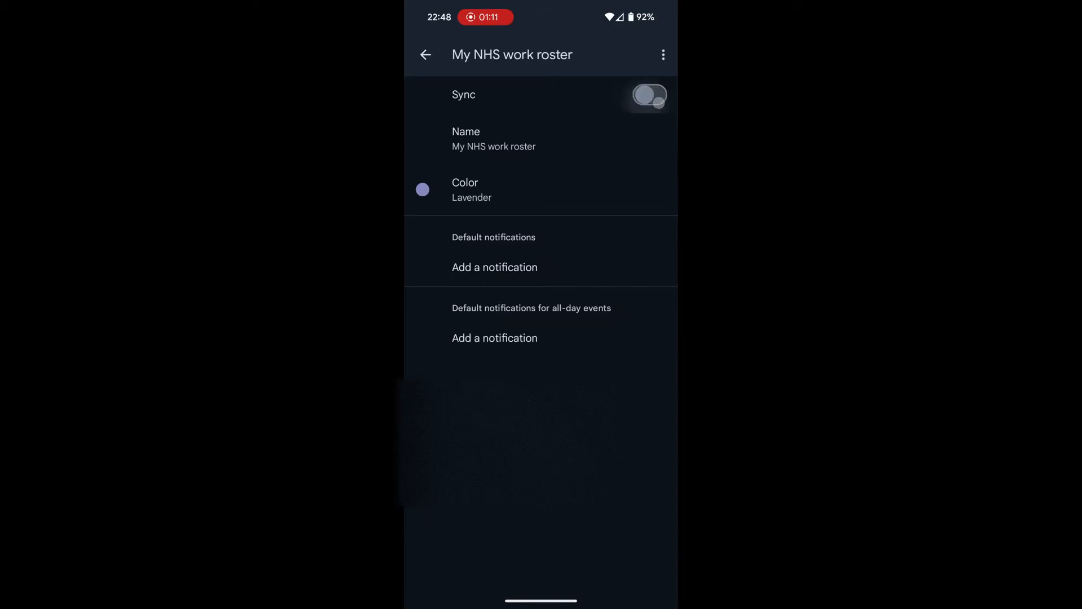
click(649, 95)
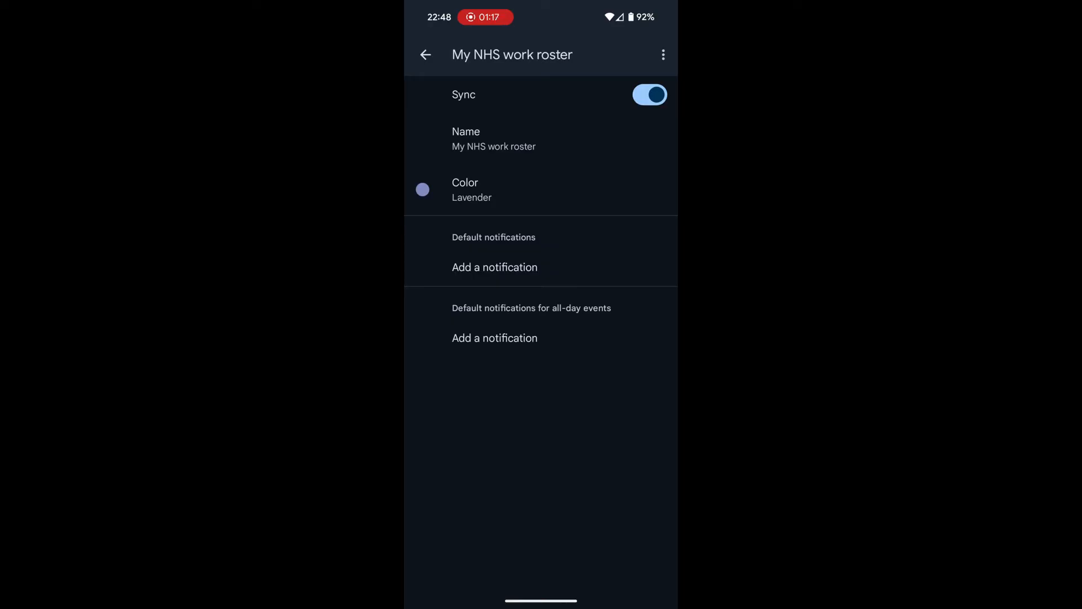
click(472, 190)
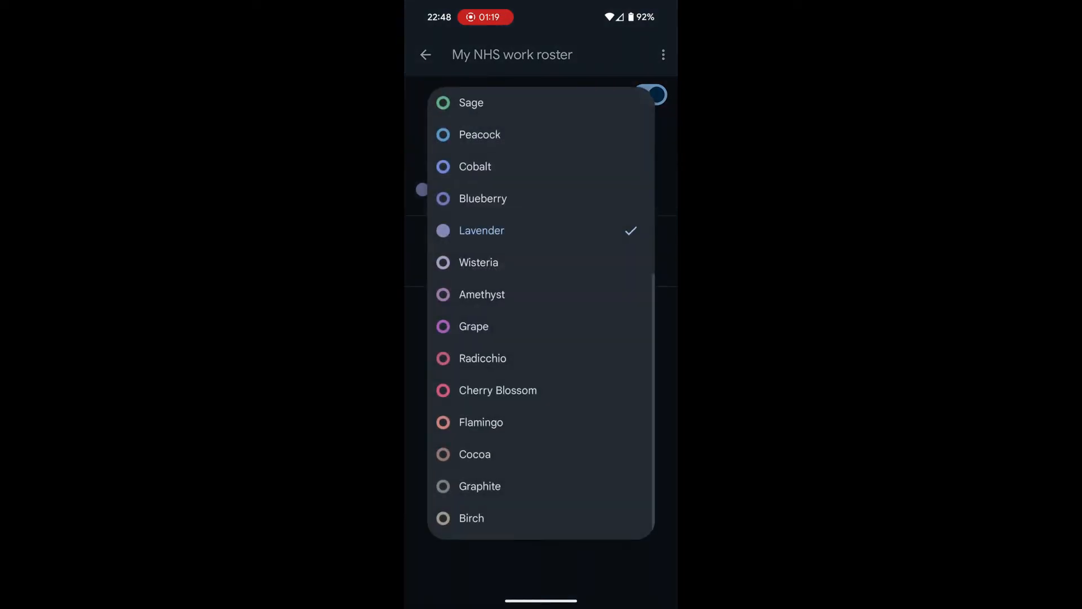
click(470, 102)
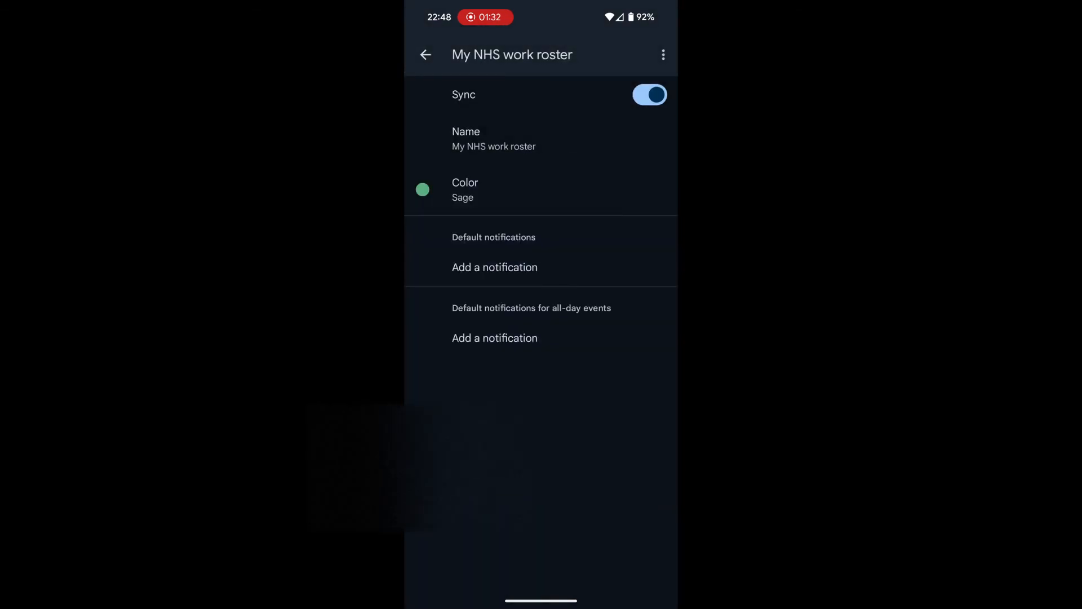
click(425, 55)
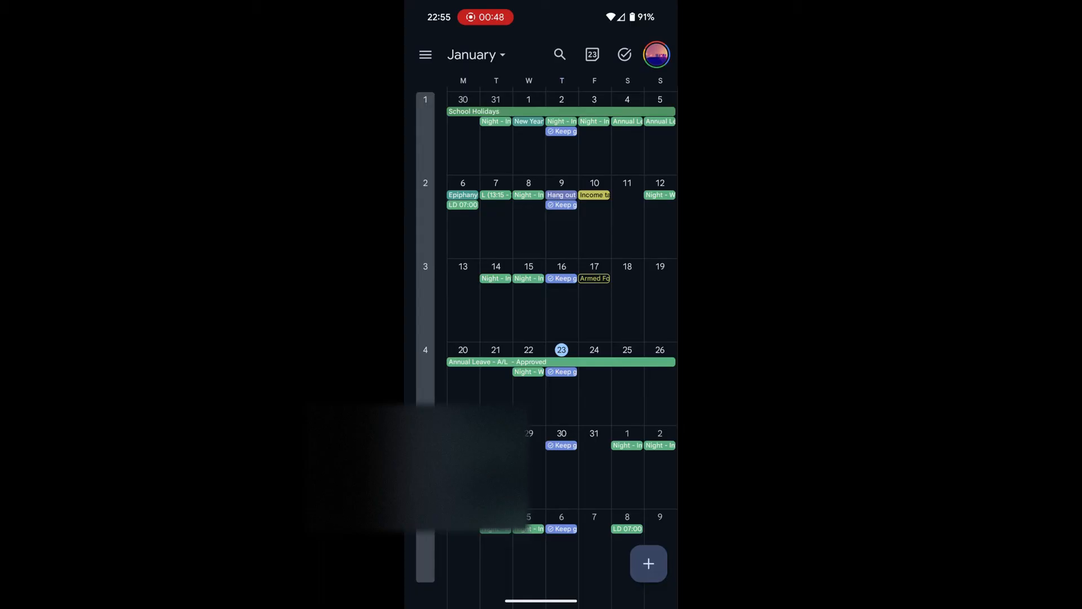
Turn on sync for the NHS work rota calendar in Settings.
click(425, 55)
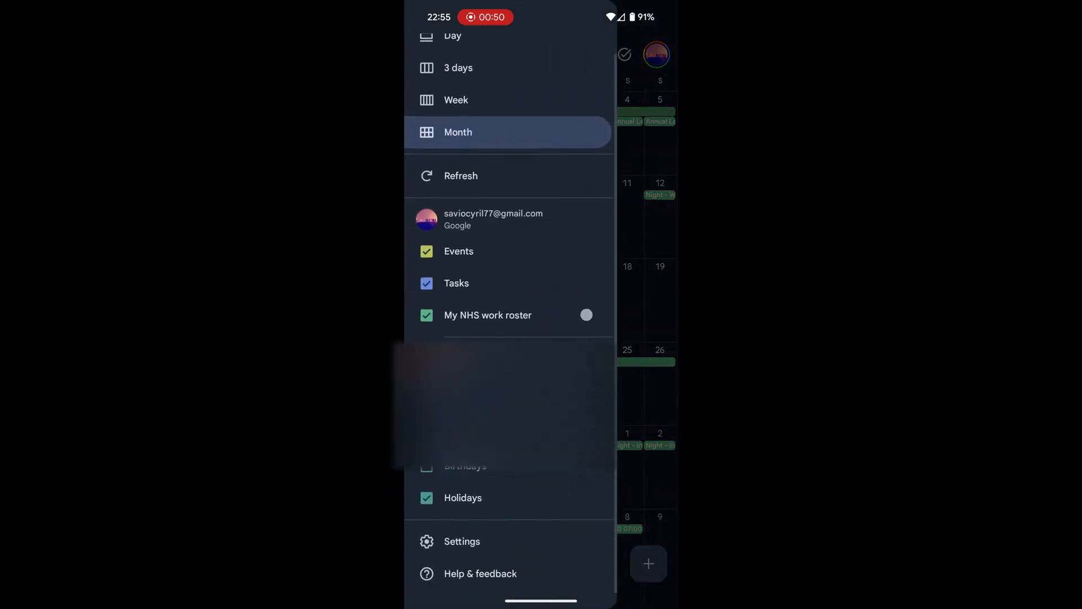
click(461, 541)
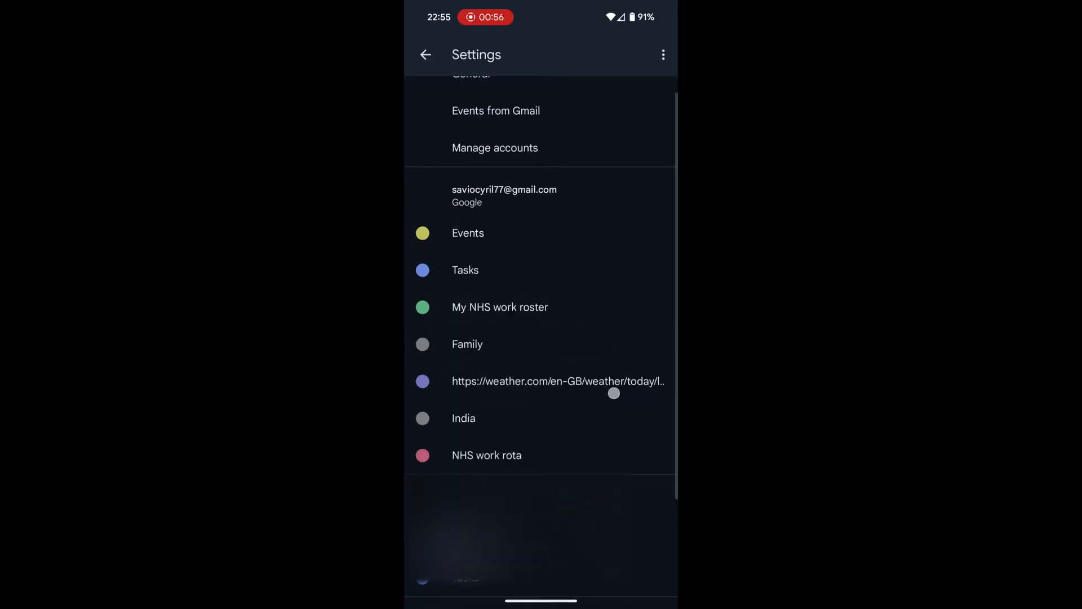
click(486, 455)
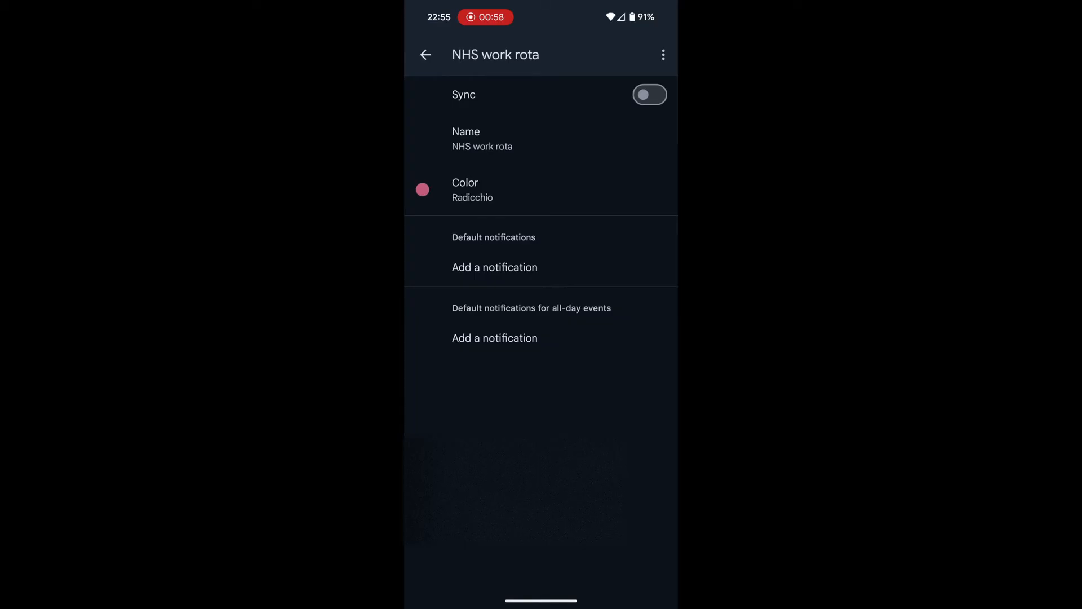
click(648, 95)
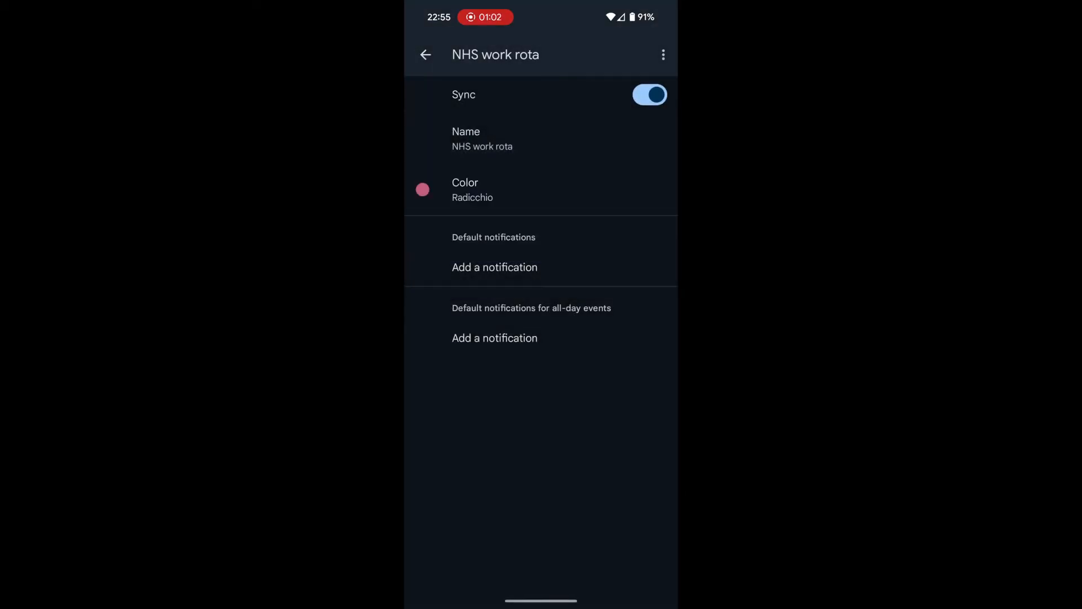
Return to the Month view, then go to the home screen.
click(425, 55)
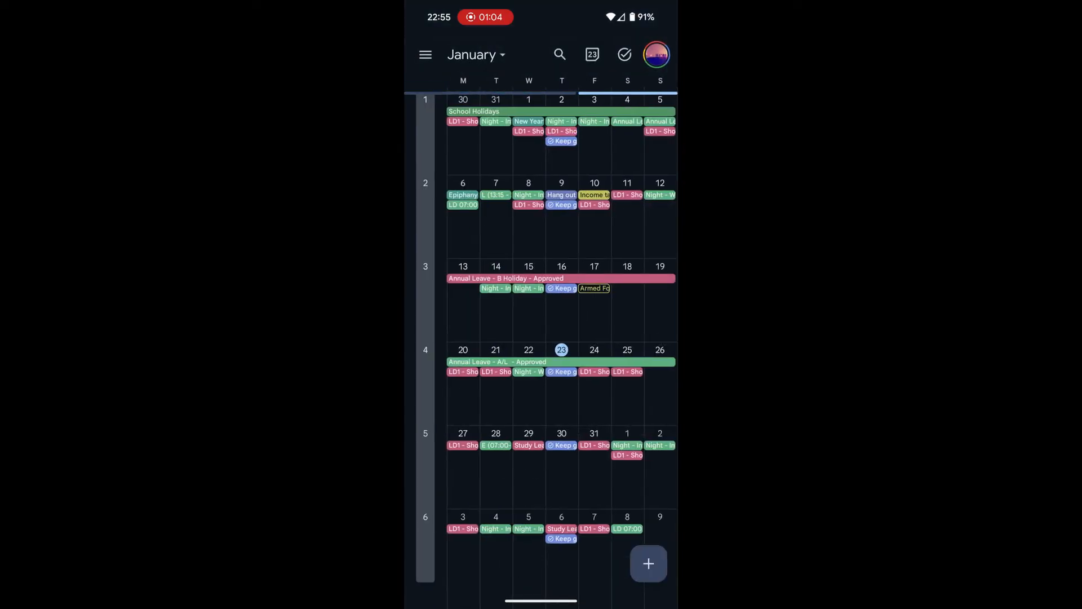
click(425, 55)
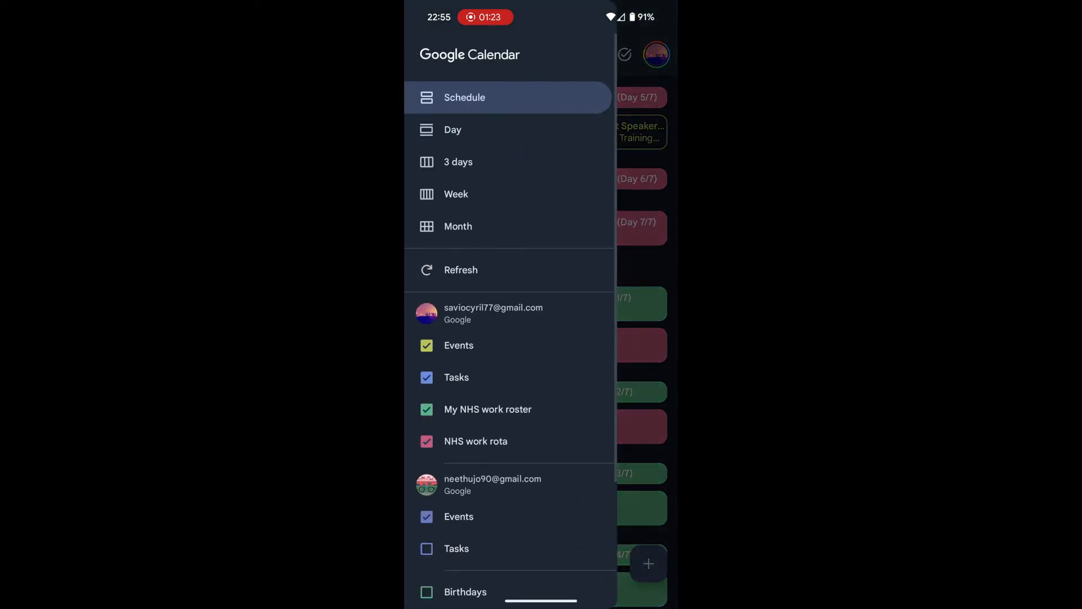
click(458, 225)
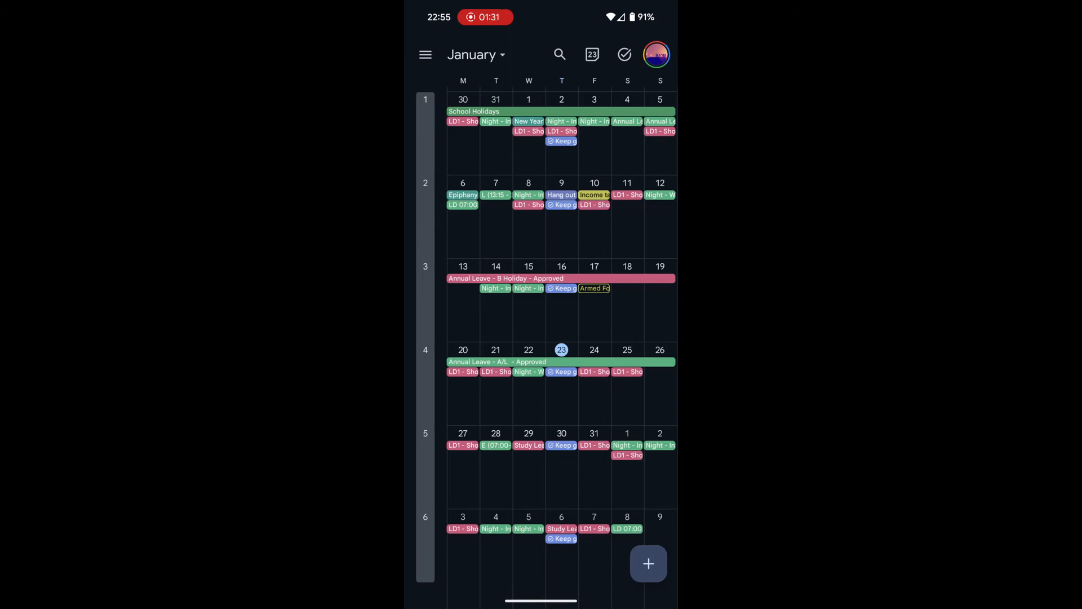
key(Home)
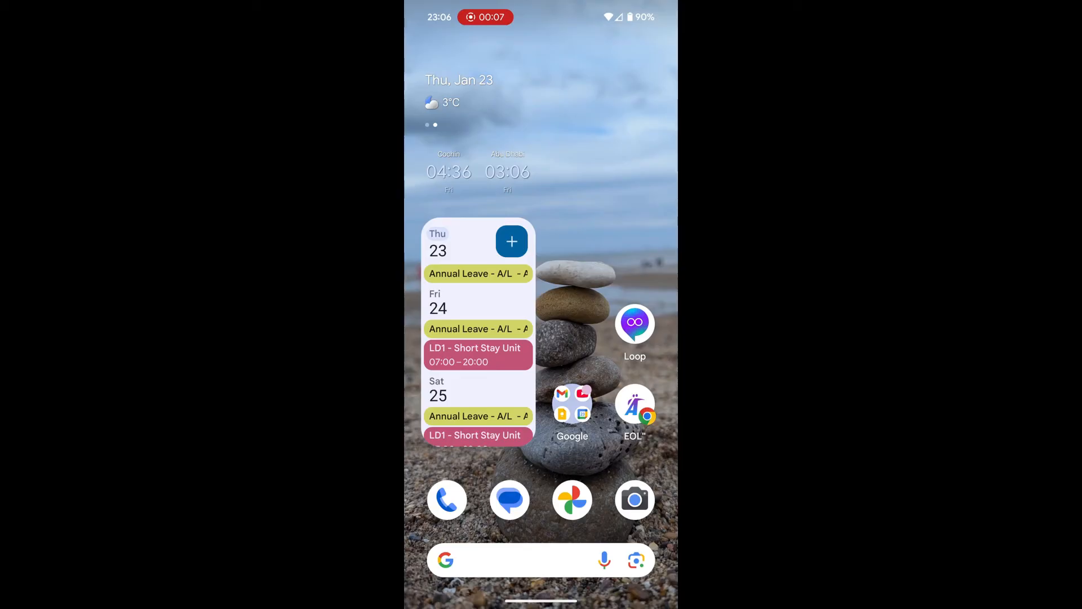
Open Loop's personal roster calendar and start adding a new external iCal calendar.
click(635, 323)
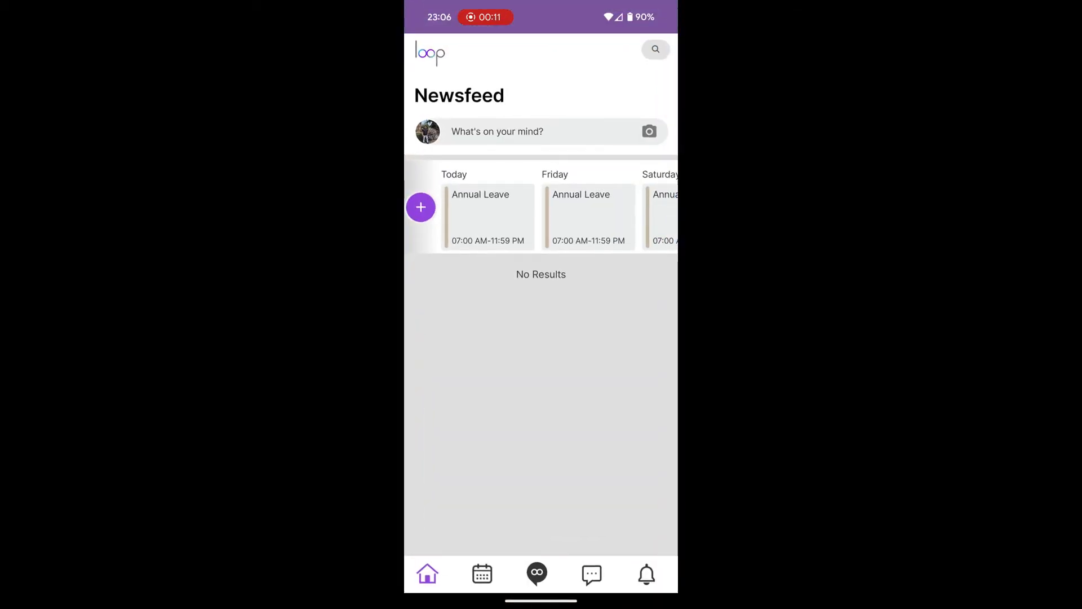
click(482, 573)
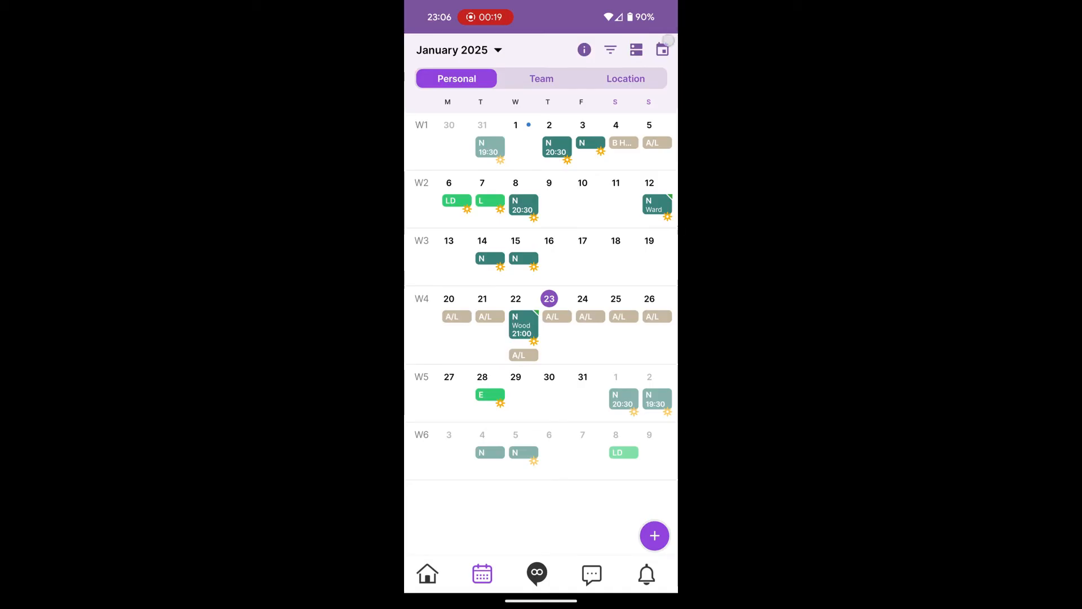
click(660, 49)
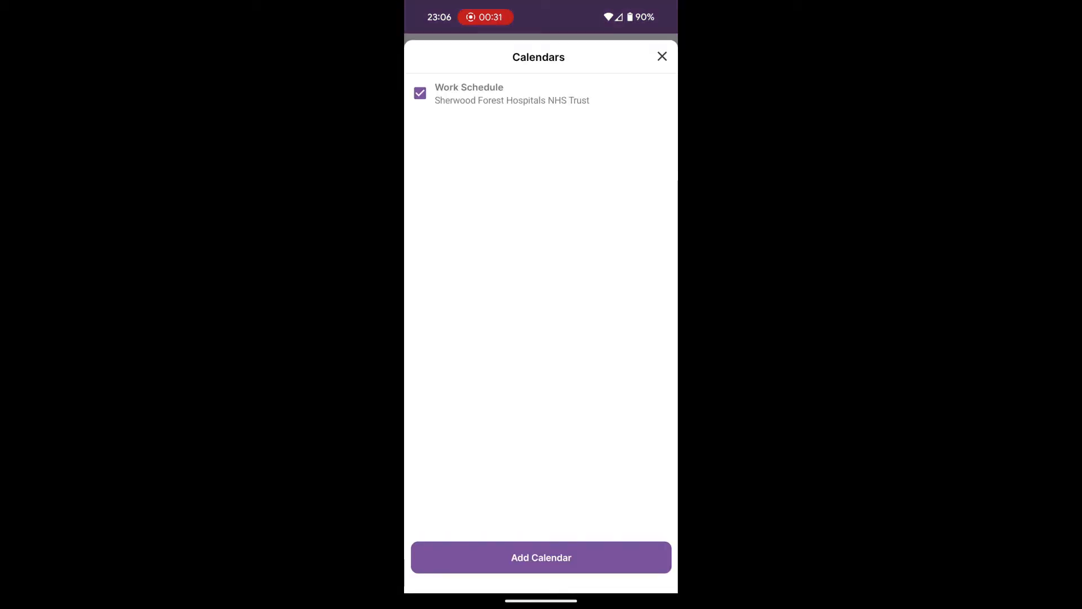
click(660, 56)
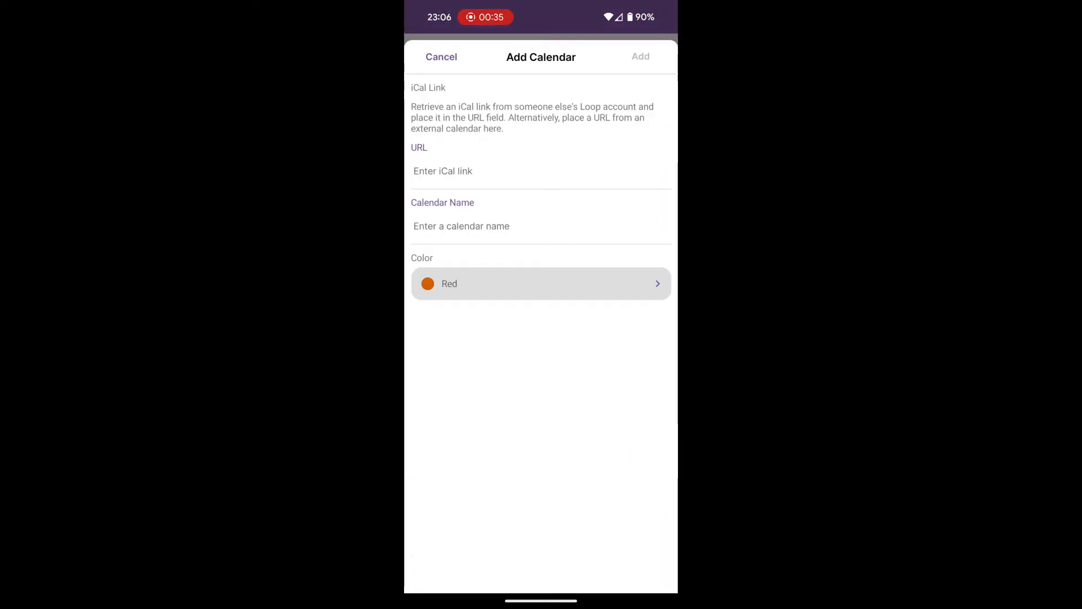
Paste the partner's roster iCal link, name it 'NHS work roster My wife' in amber, and add it.
click(540, 171)
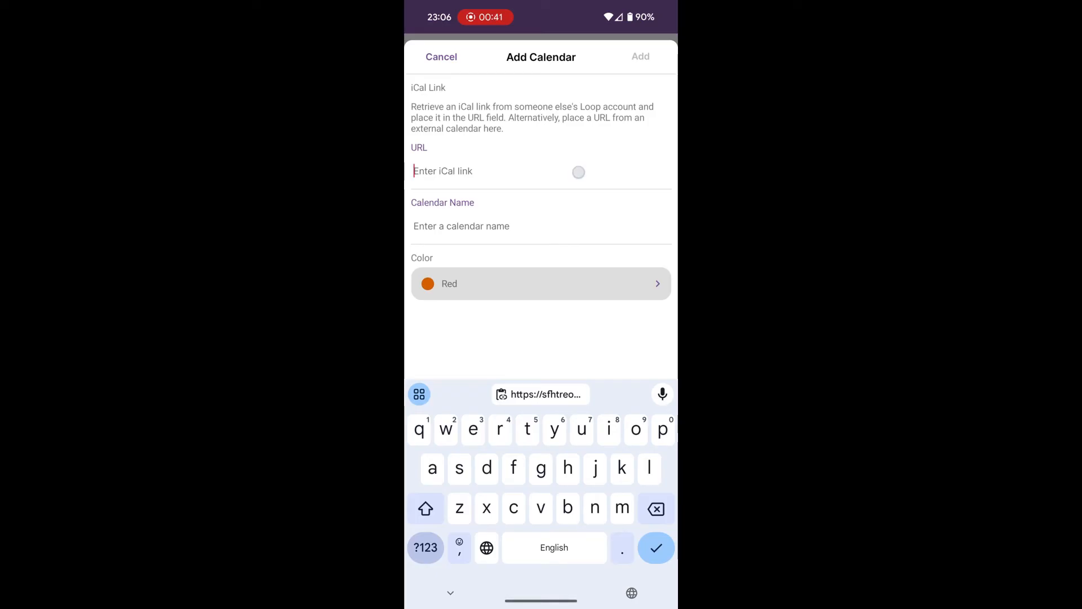
click(443, 170)
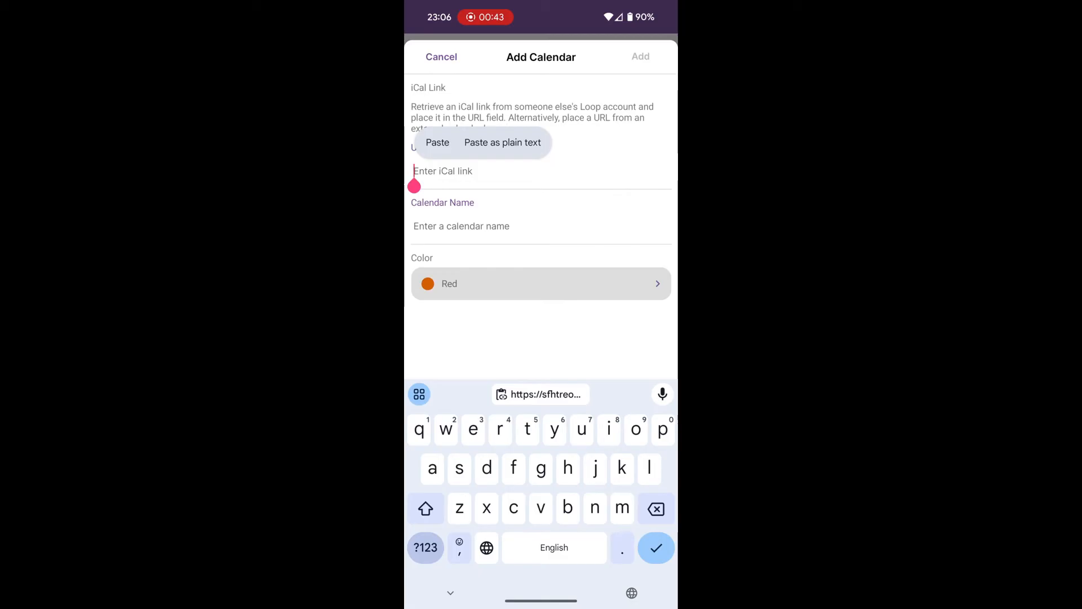
click(437, 142)
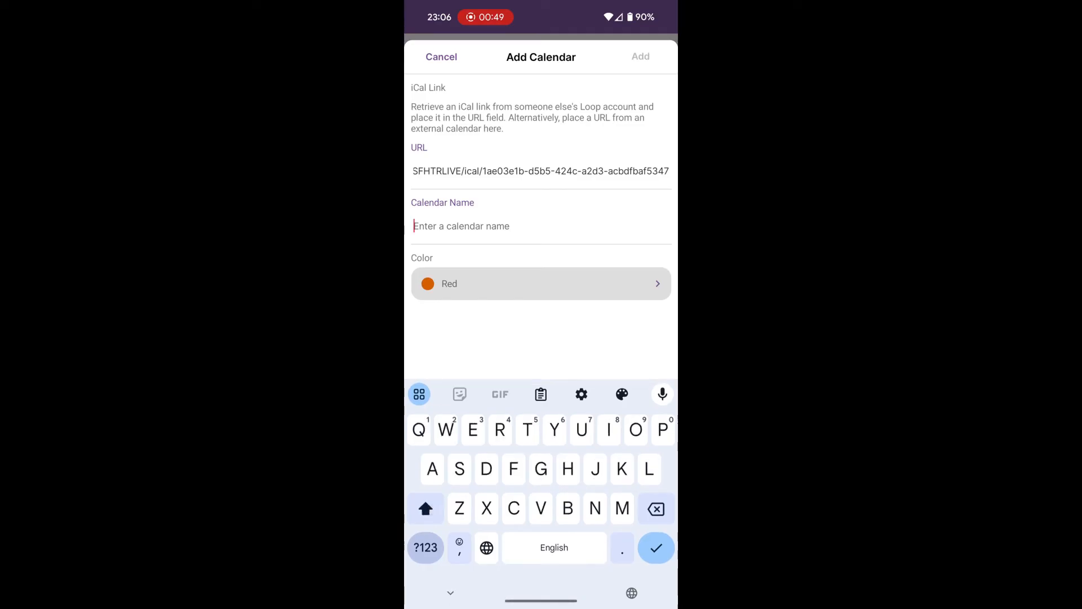
text(Nhs)
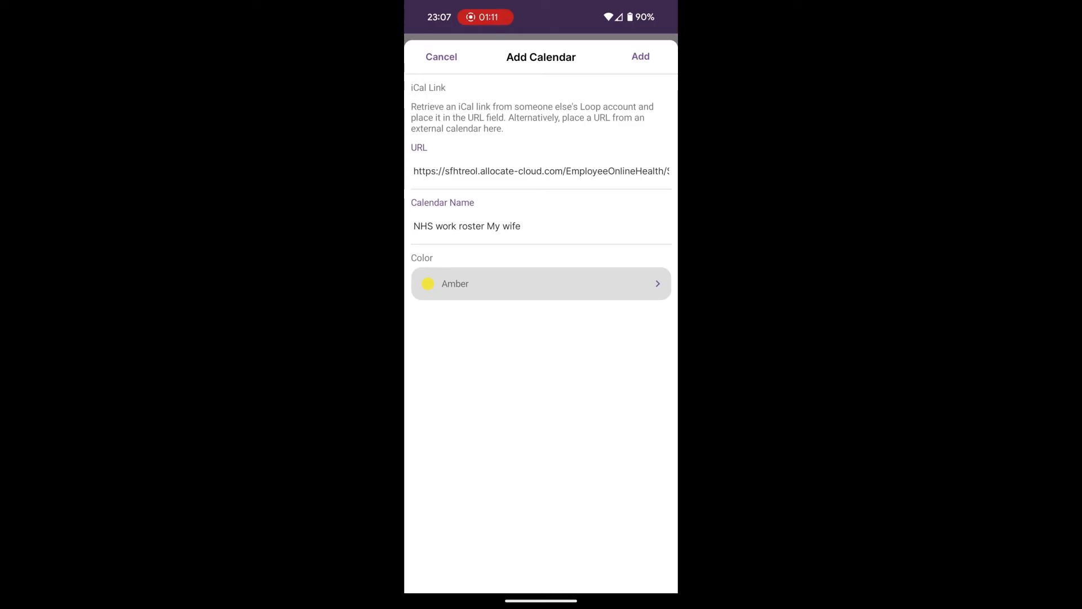
click(640, 56)
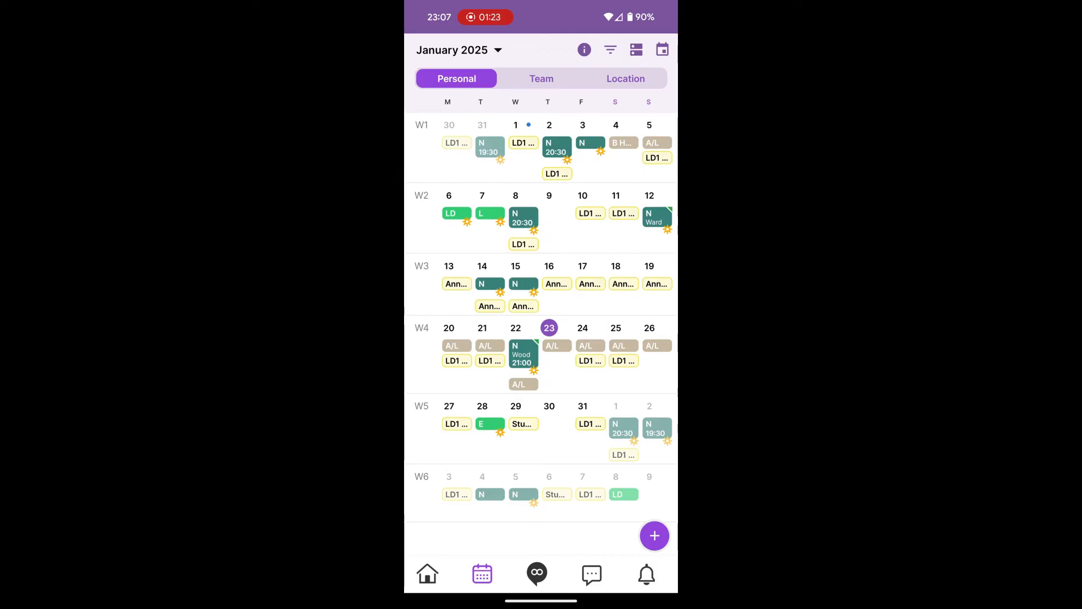
click(582, 125)
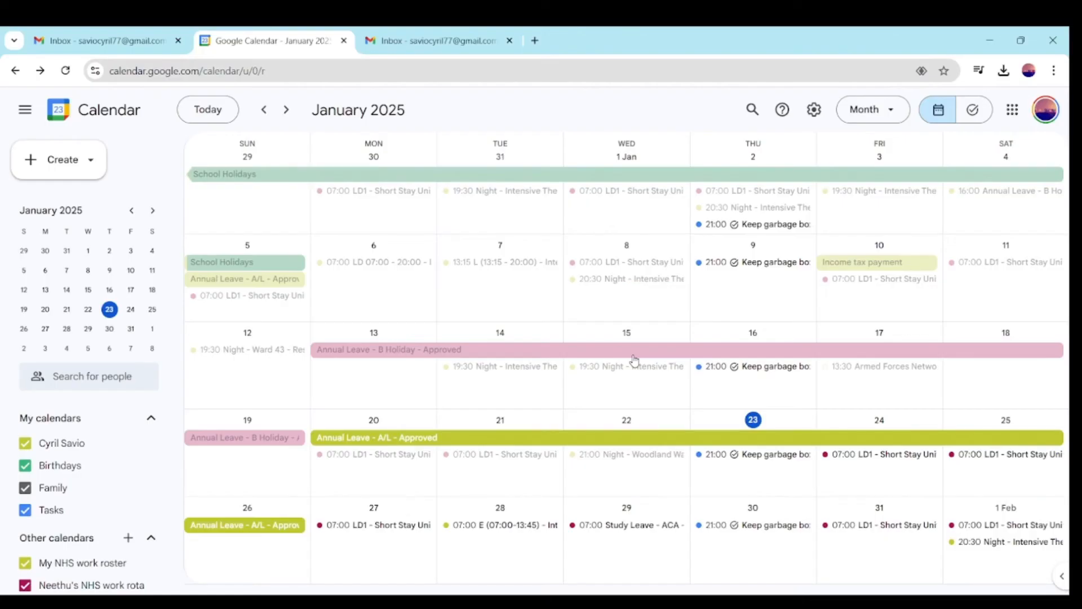
mouse_move(813, 108)
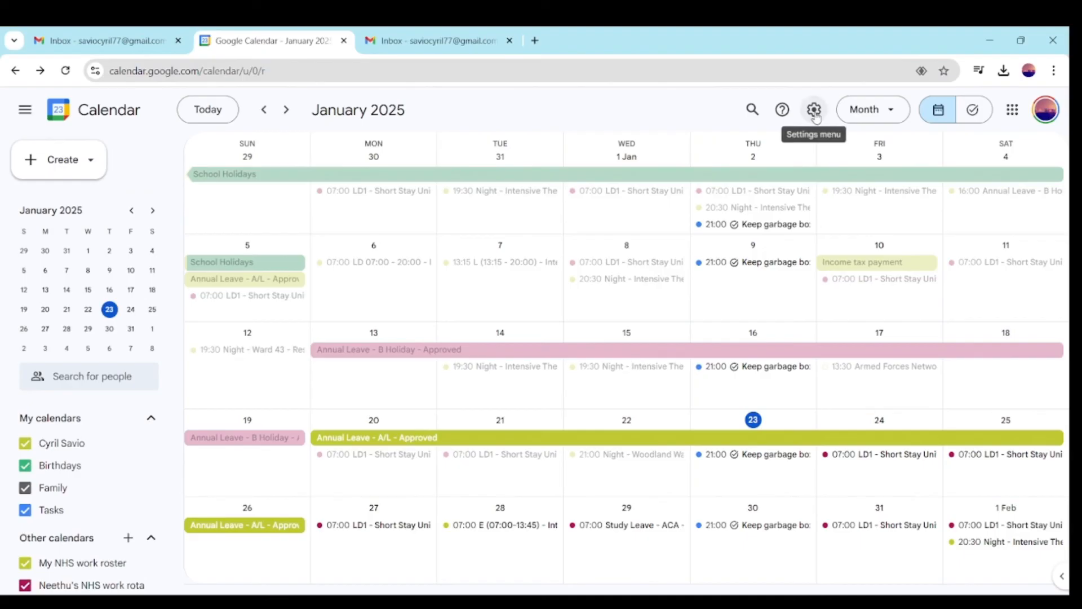
mouse_move(814, 109)
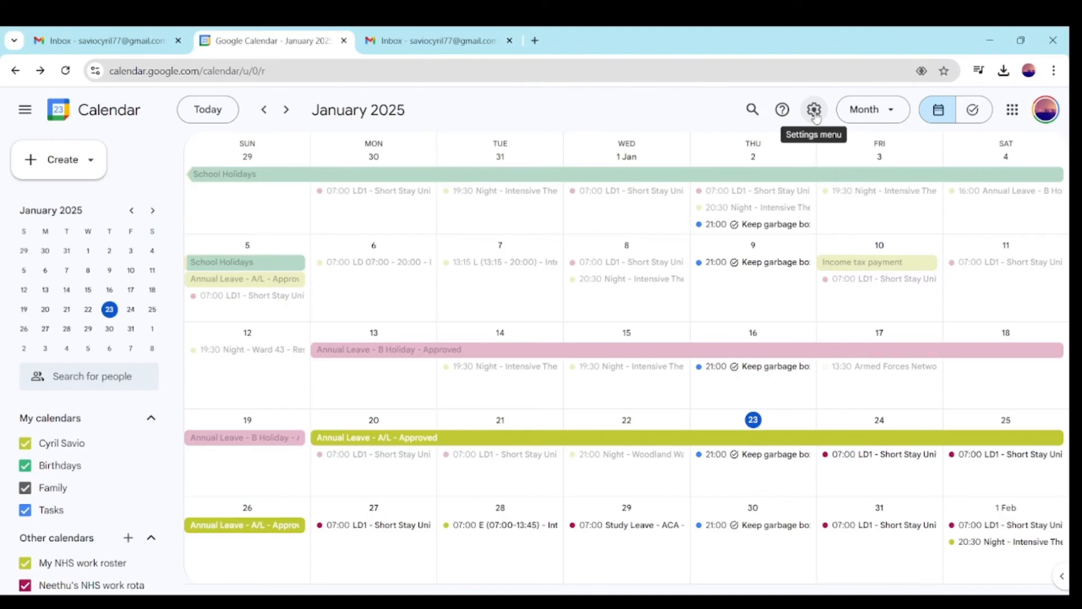
Open Google Calendar's full settings page and scroll to Settings for my calendars.
click(812, 110)
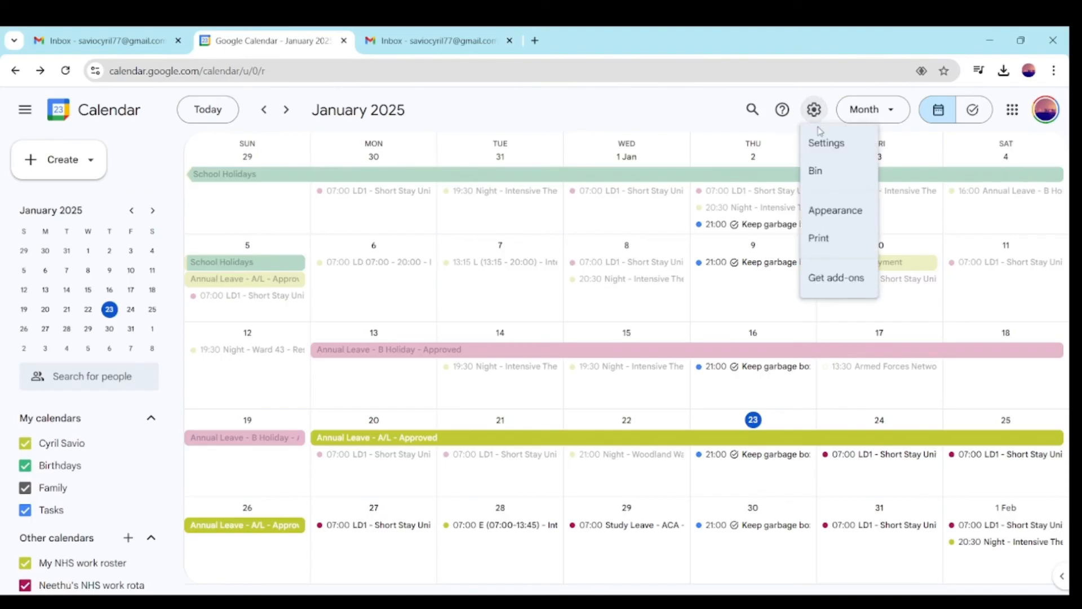
mouse_move(827, 143)
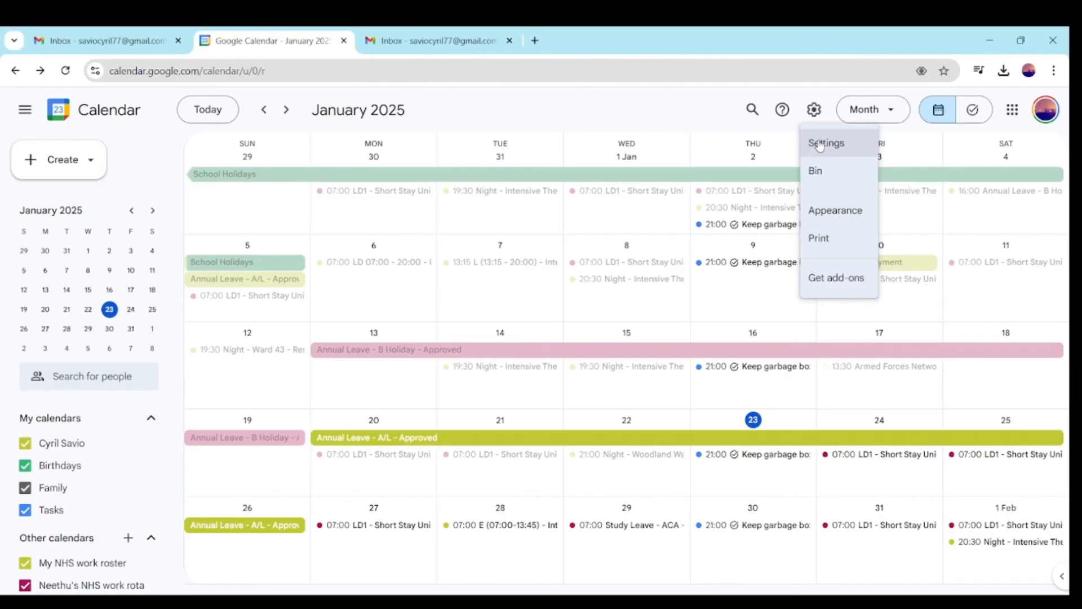
click(825, 143)
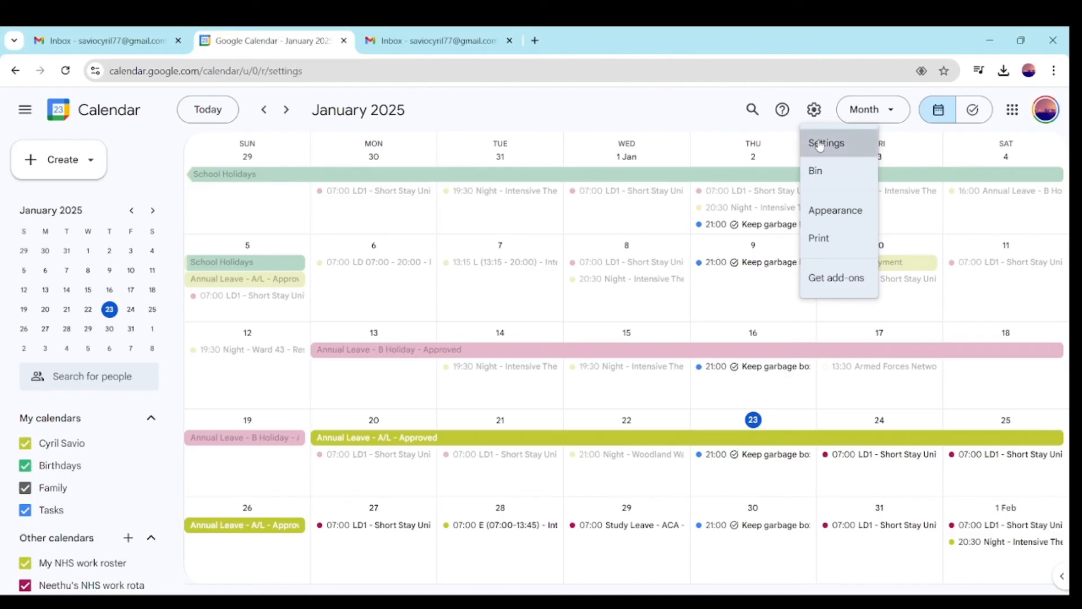
click(826, 142)
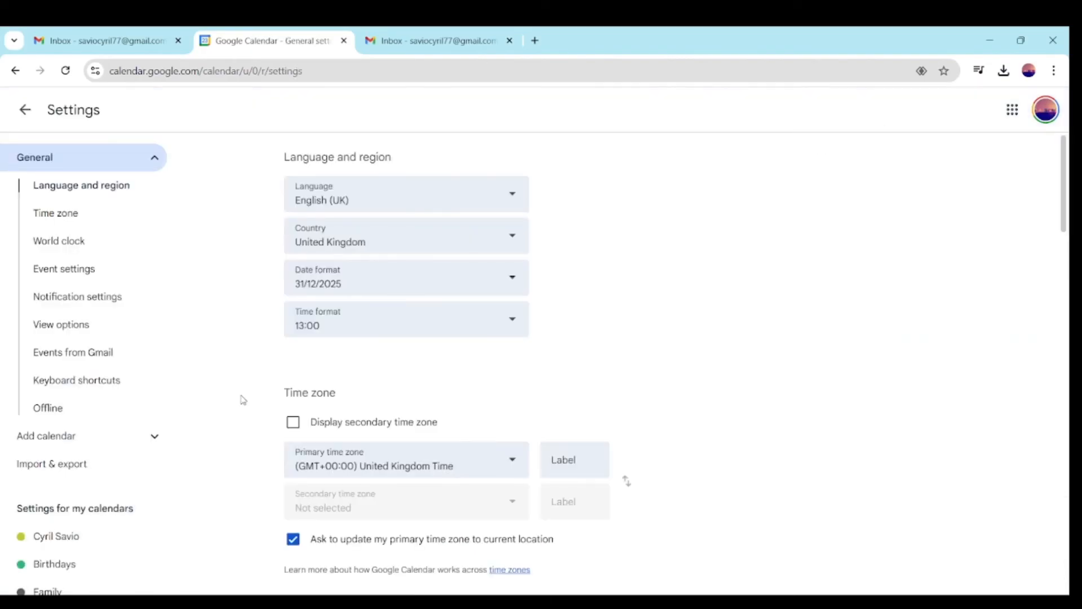
scroll(down, 3)
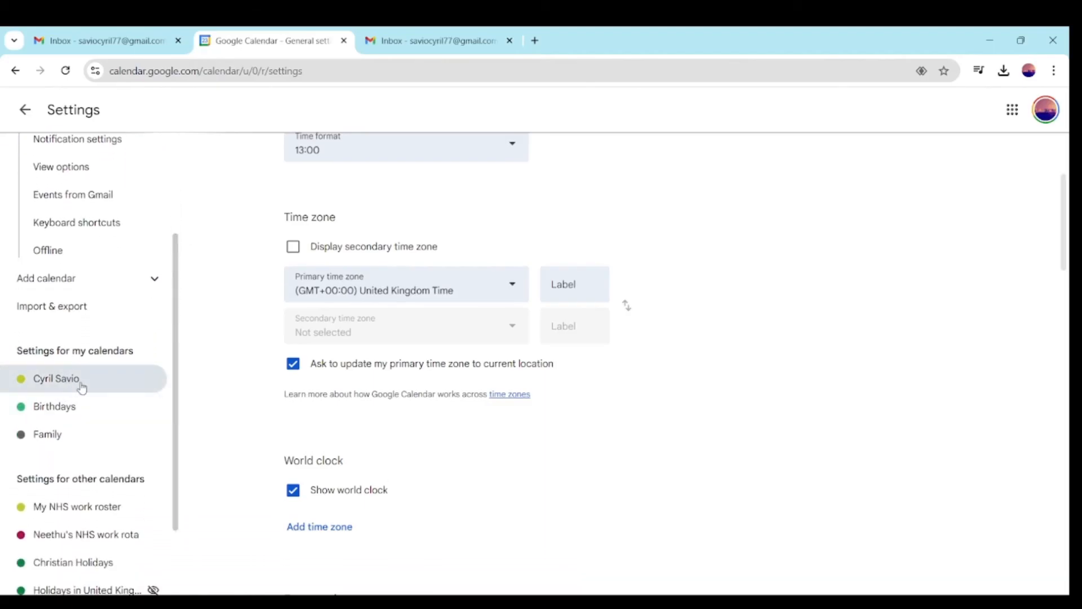
Copy the personal calendar's secret address in iCal format from its Integrate calendar section.
click(56, 378)
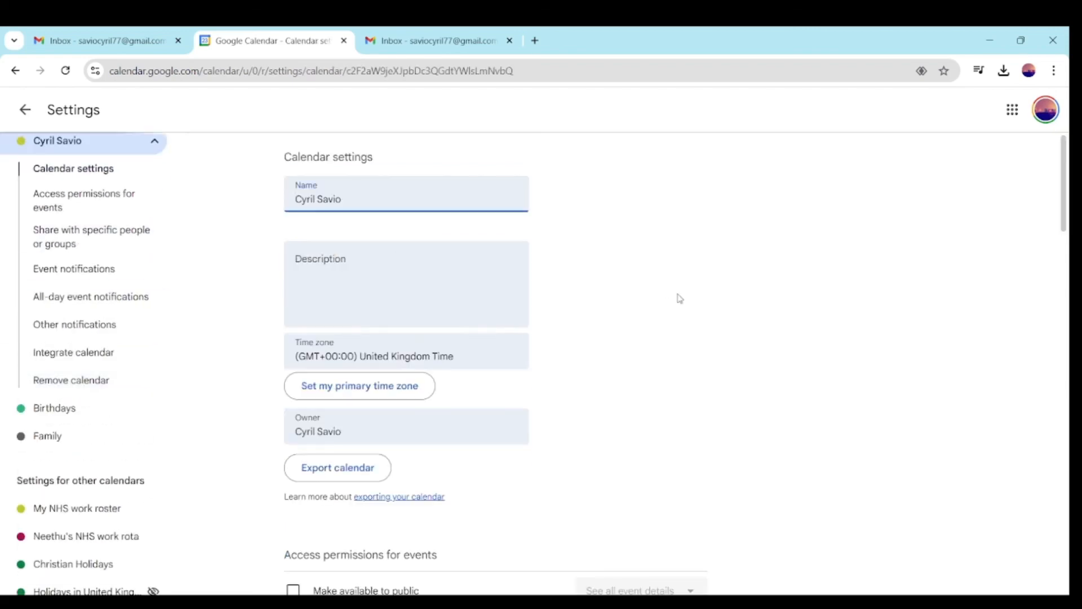
scroll(down, 3)
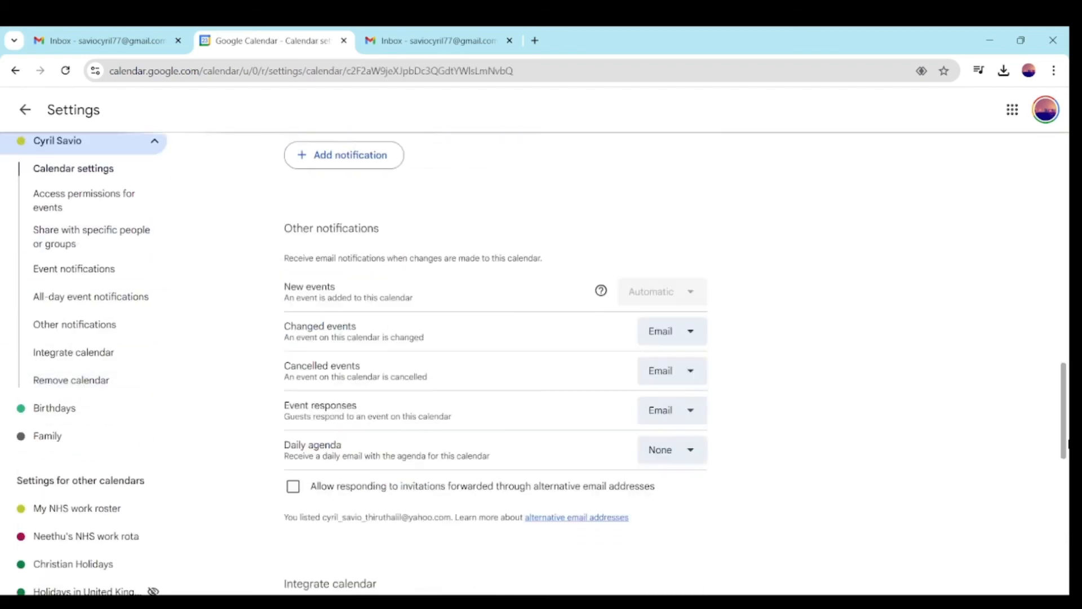
scroll(down, 3)
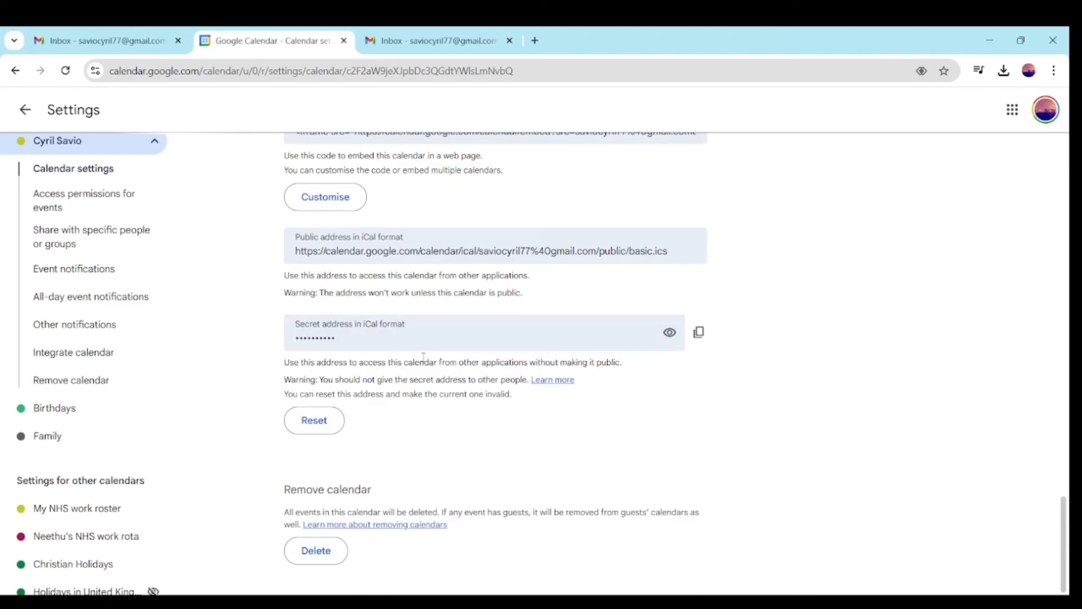
click(697, 332)
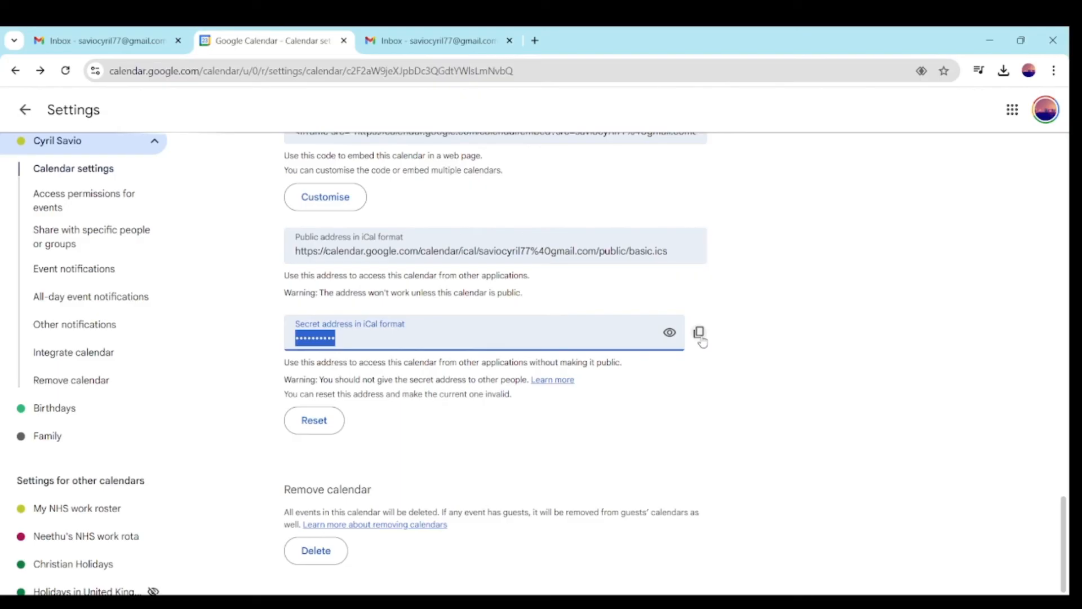
click(698, 332)
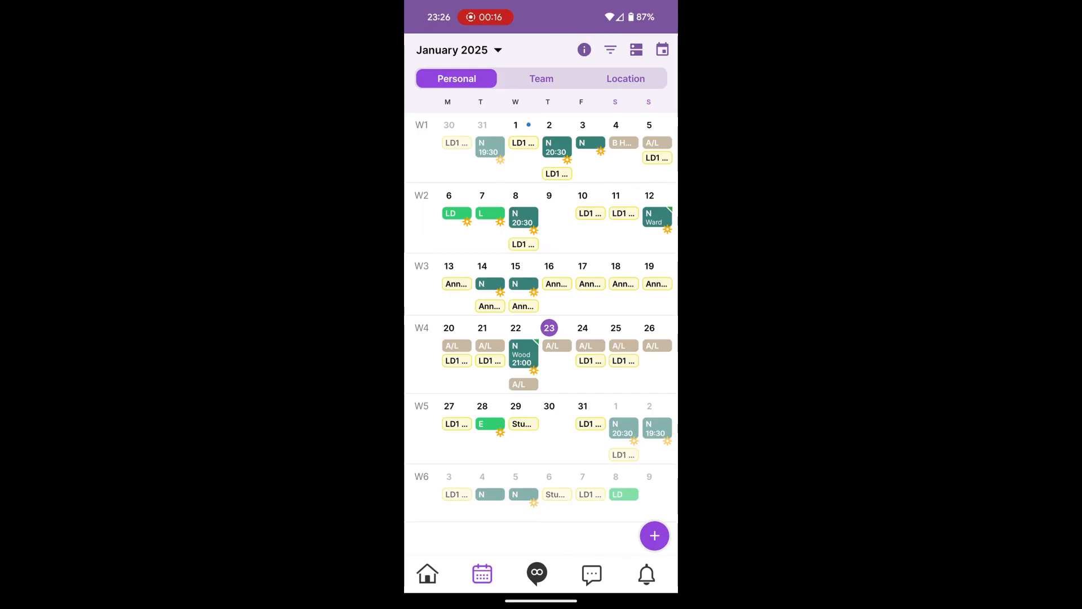
Paste the Google iCal address into Loop's Add Calendar form, naming it 'Google Calendar' in navy.
click(662, 49)
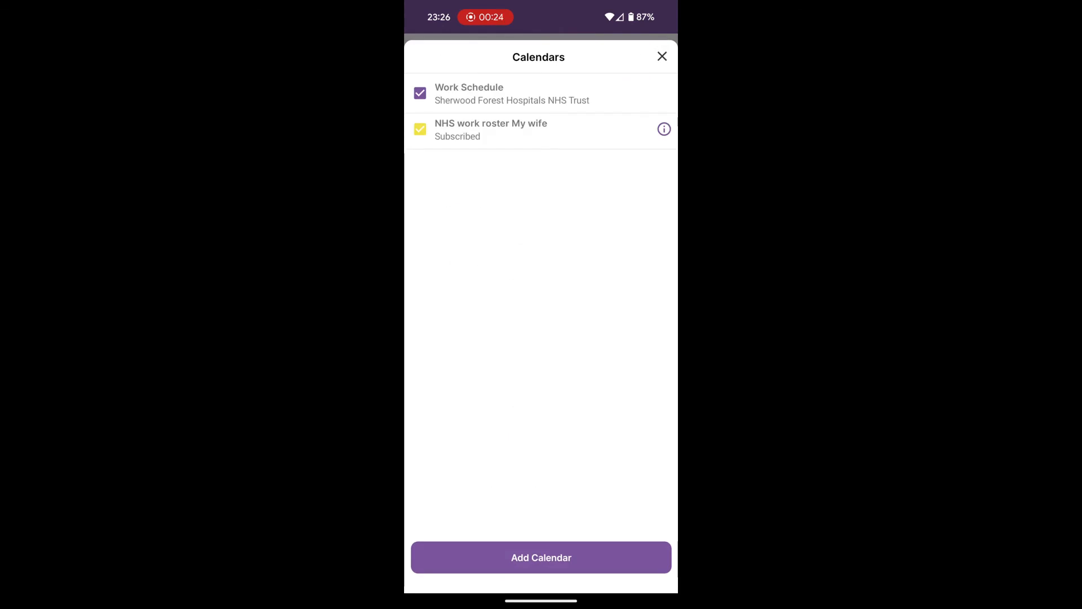
click(540, 557)
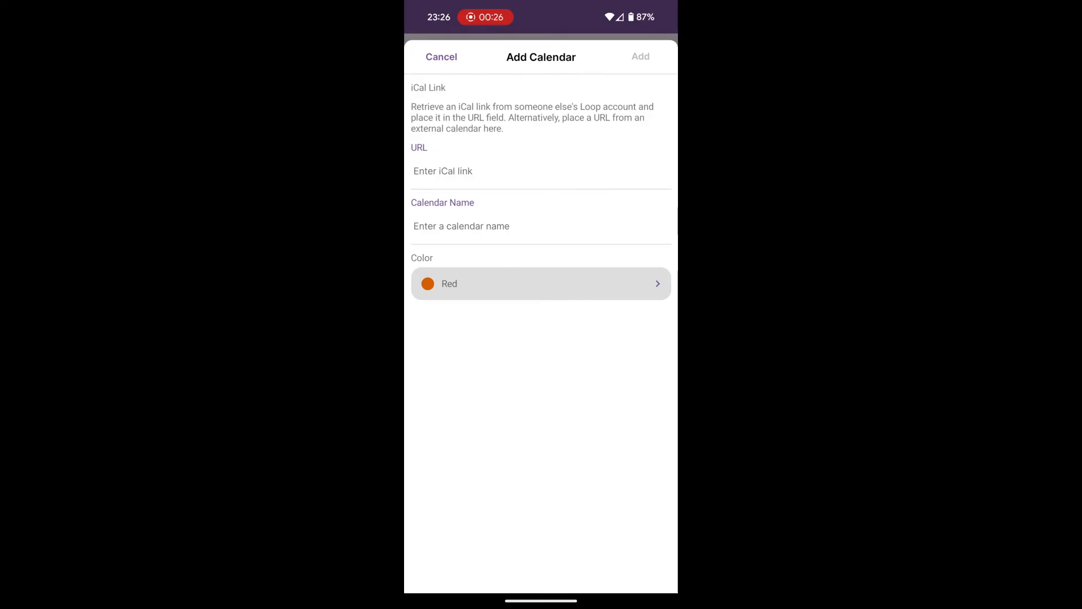
click(540, 170)
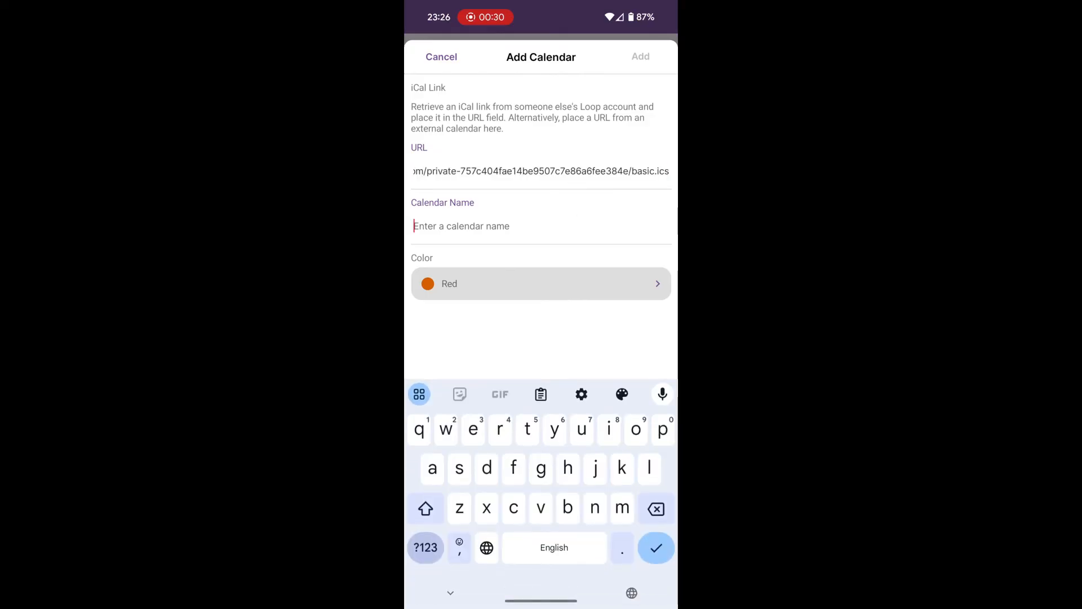
text(Google Calendar)
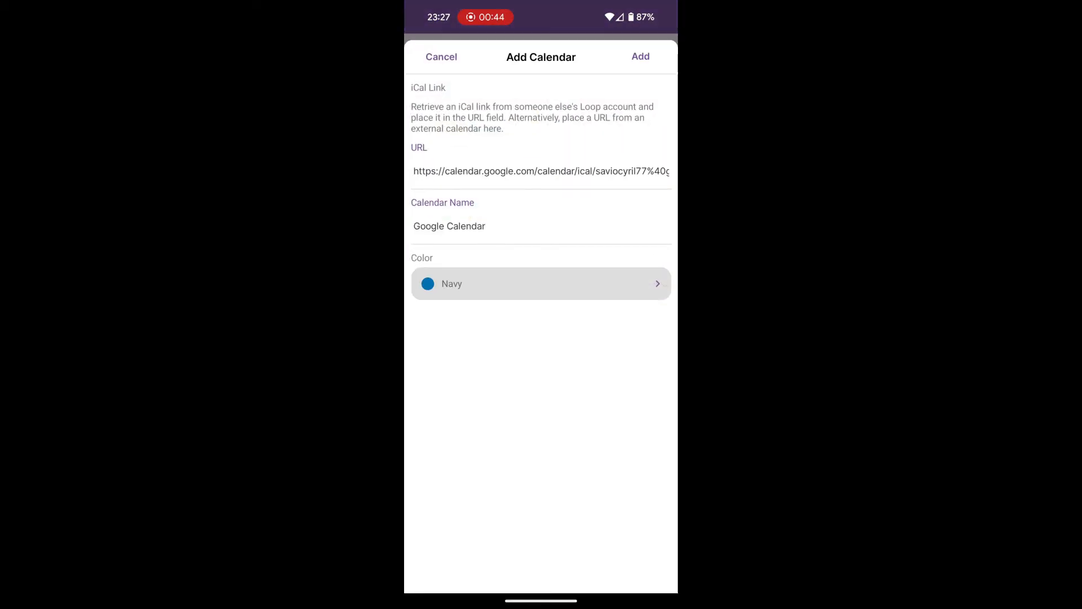
click(640, 56)
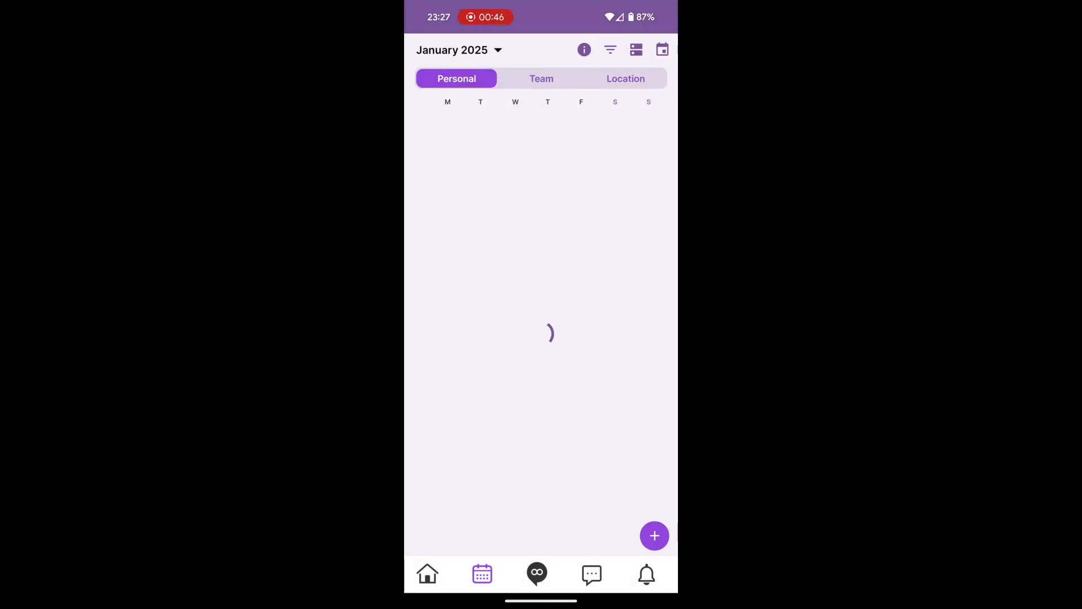